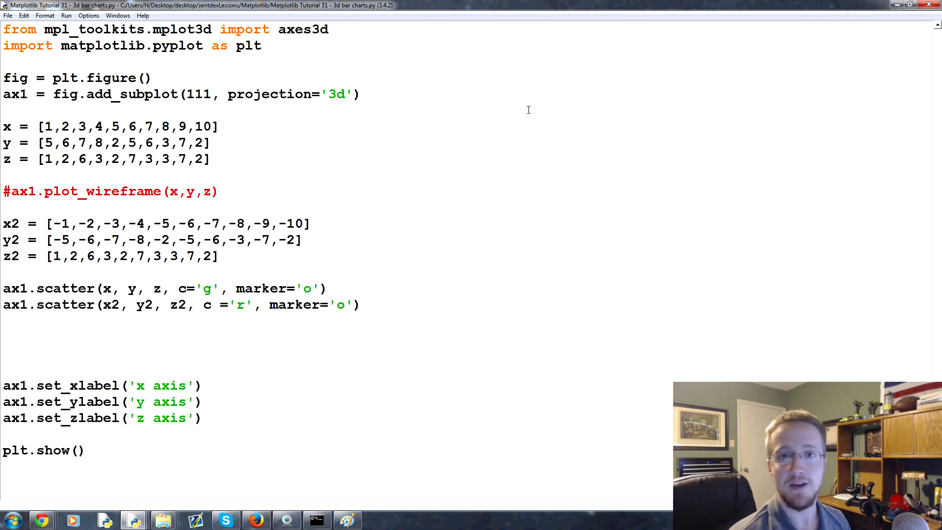
# - Open a blank Paint canvas and set the drawing colour to blue
pyautogui.click(8, 192)
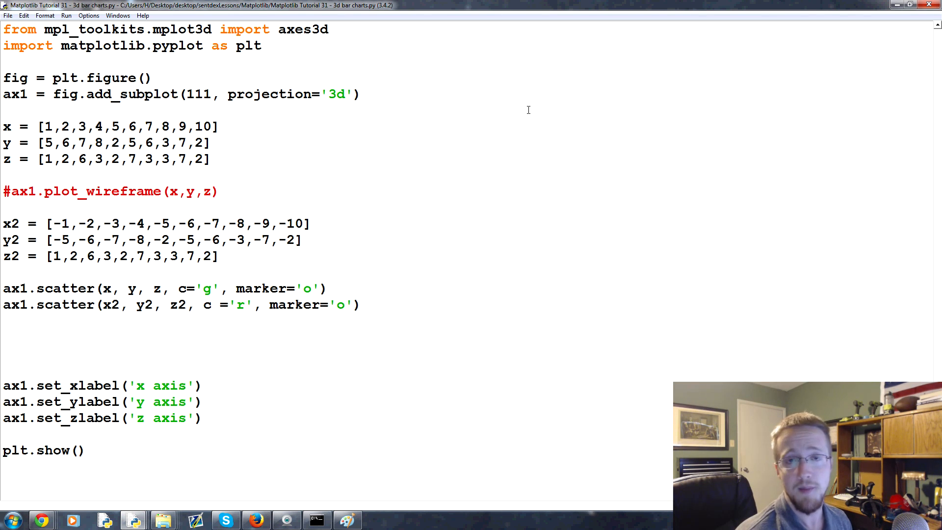
pyautogui.click(10, 192)
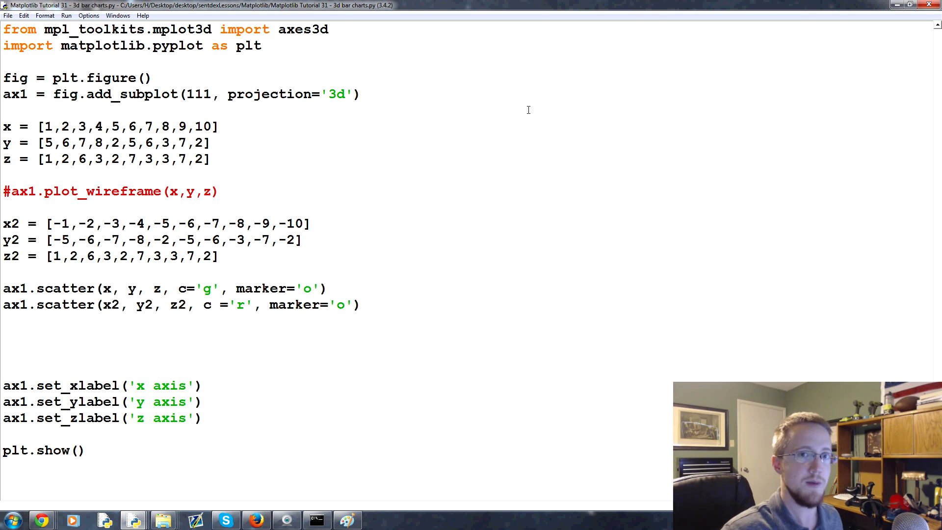
pyautogui.click(9, 192)
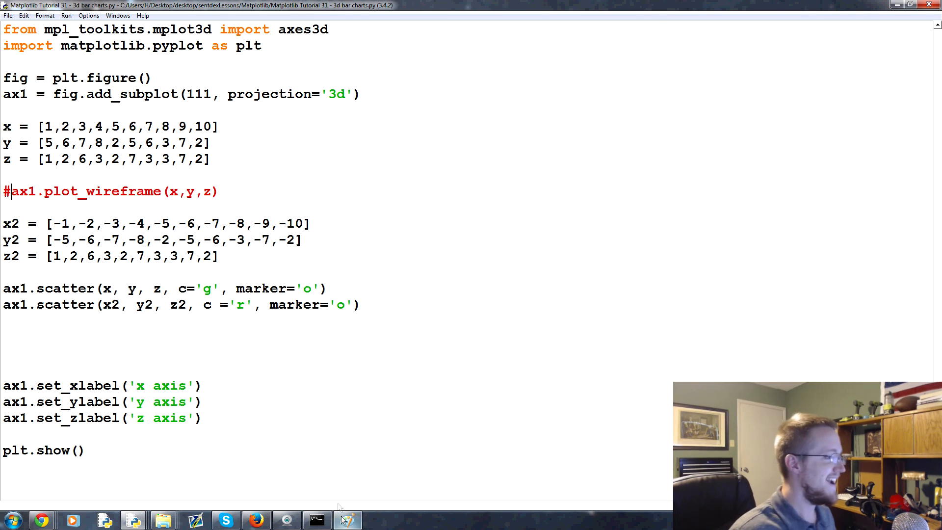
pyautogui.click(347, 519)
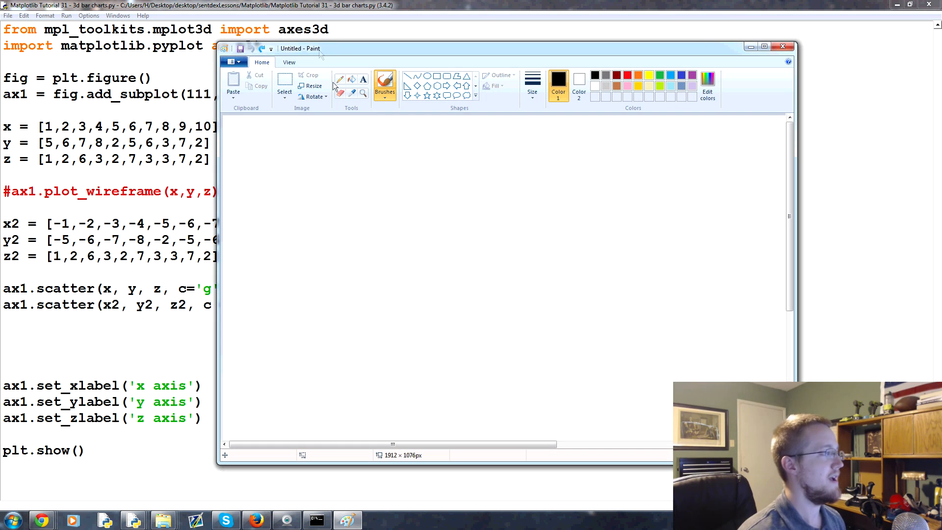
pyautogui.click(670, 75)
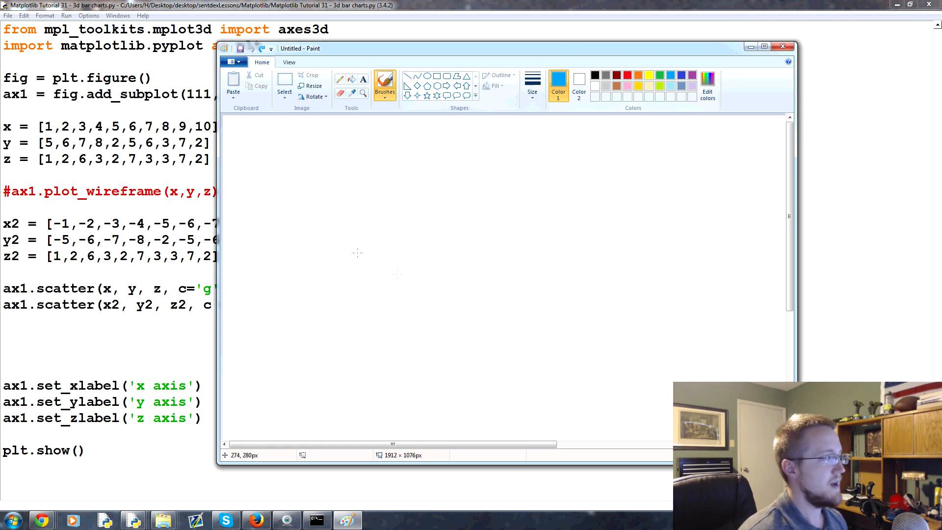
pyautogui.moveTo(395, 339)
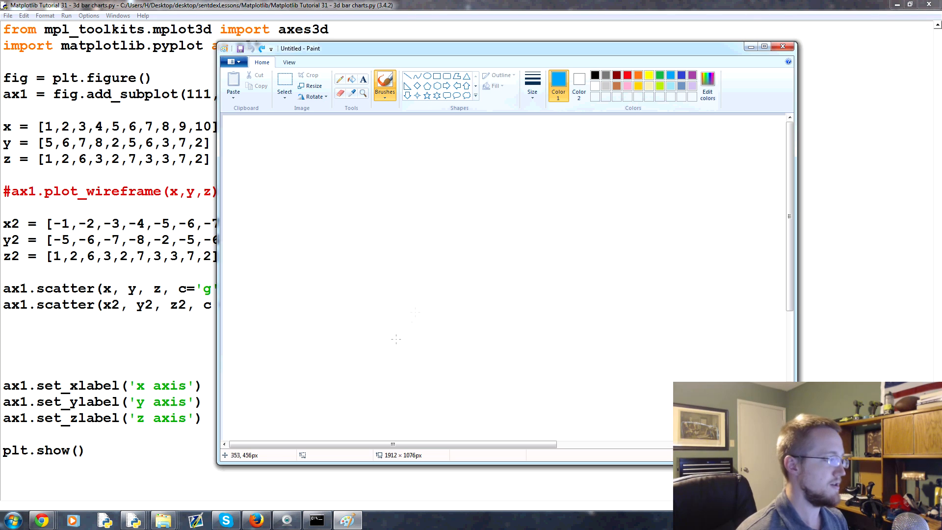
pyautogui.moveTo(384, 343)
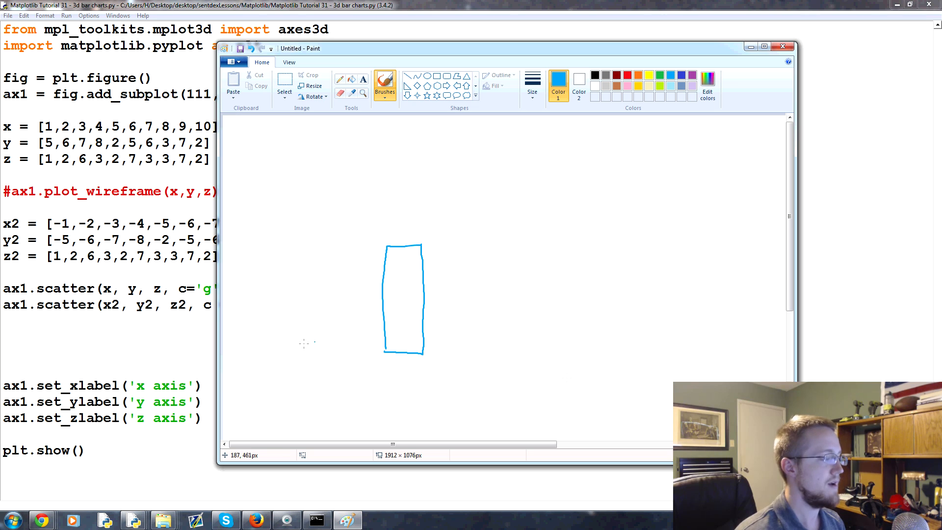
pyautogui.moveTo(388, 246)
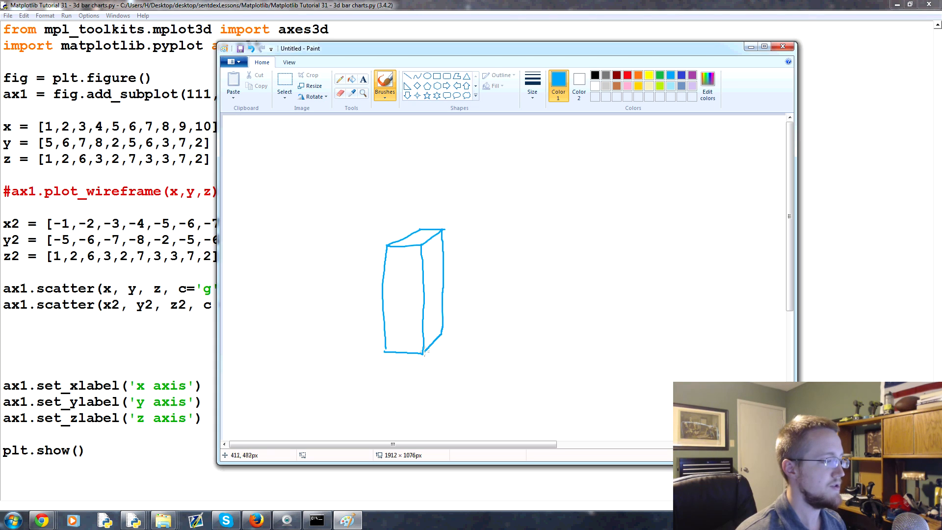
pyautogui.moveTo(514, 263)
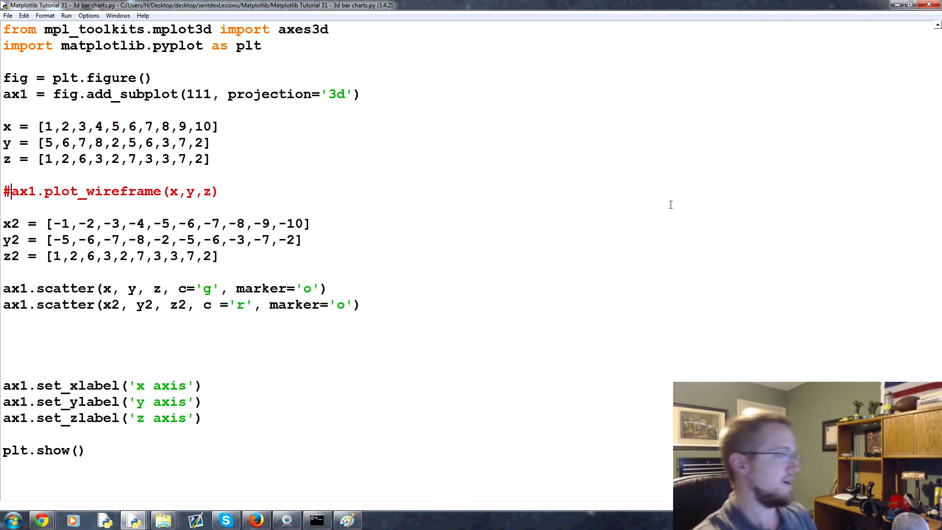
pyautogui.moveTo(258, 188)
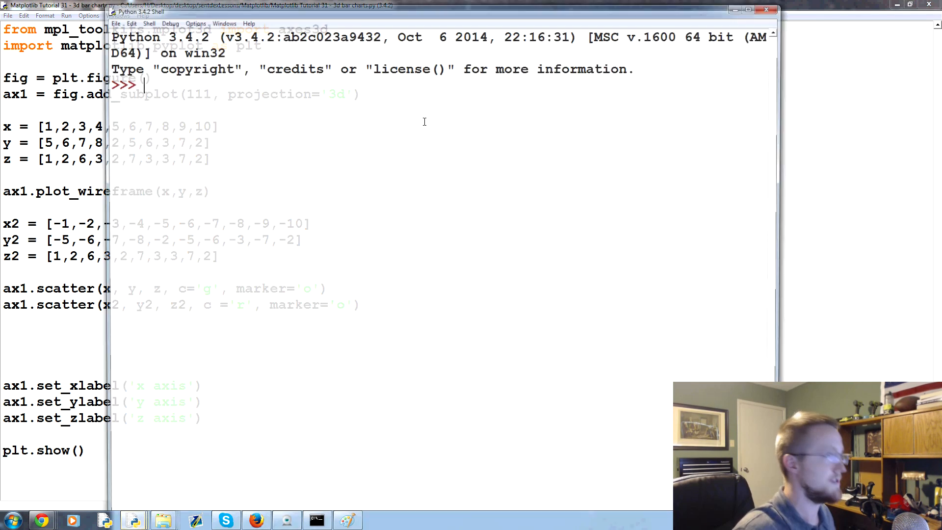
# - Run the script with F5 to display the wireframe-and-scatter 3D figure
pyautogui.press('F5')
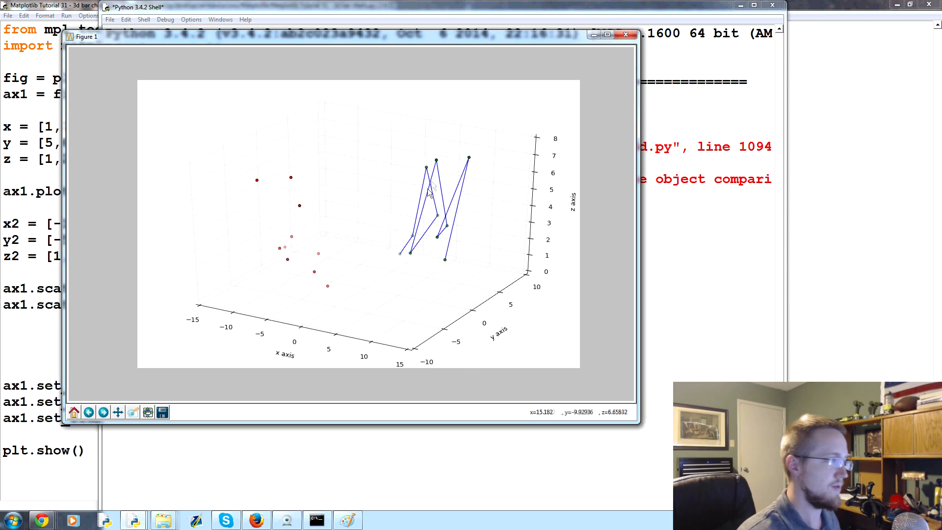
pyautogui.moveTo(453, 198)
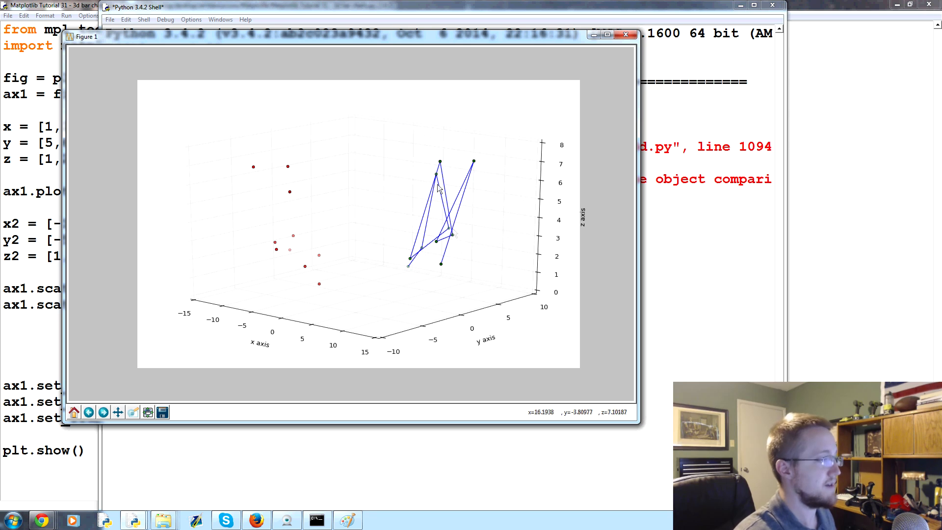
pyautogui.moveTo(433, 296)
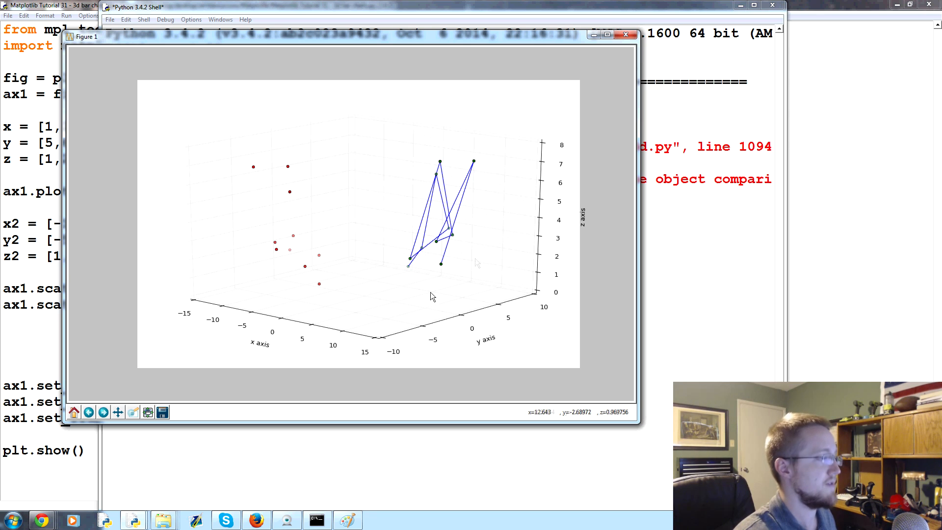
pyautogui.moveTo(371, 300)
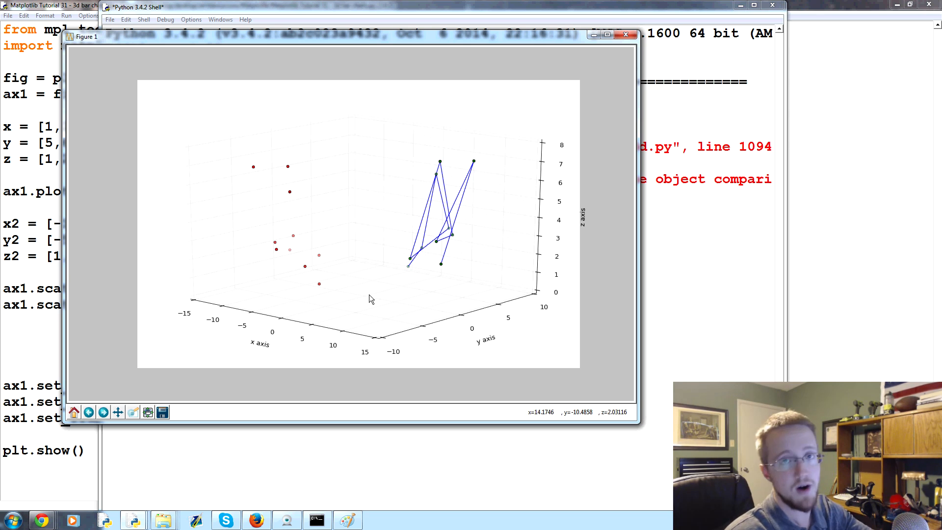
pyautogui.moveTo(378, 291)
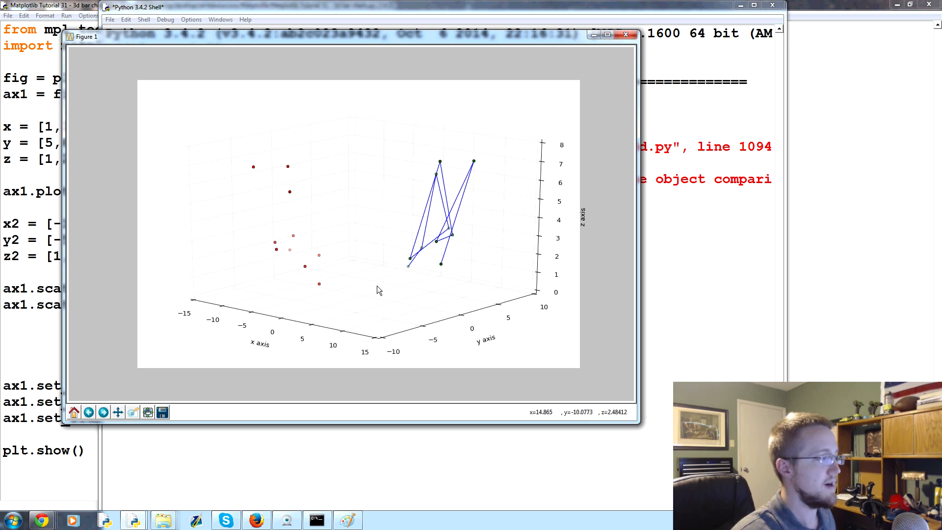
pyautogui.moveTo(514, 131)
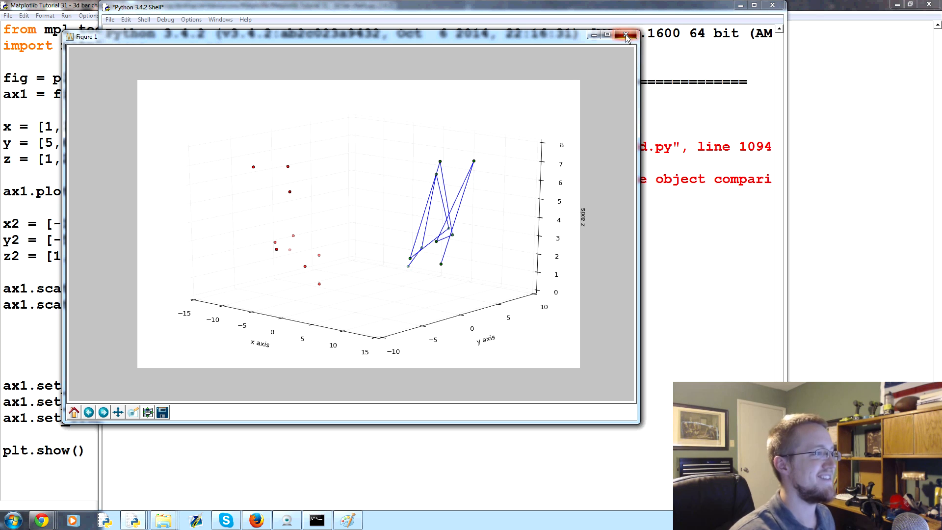
# - Close Figure 1, comment out the scatter and wireframe calls with ##, then select the x, y, z lines
pyautogui.click(626, 35)
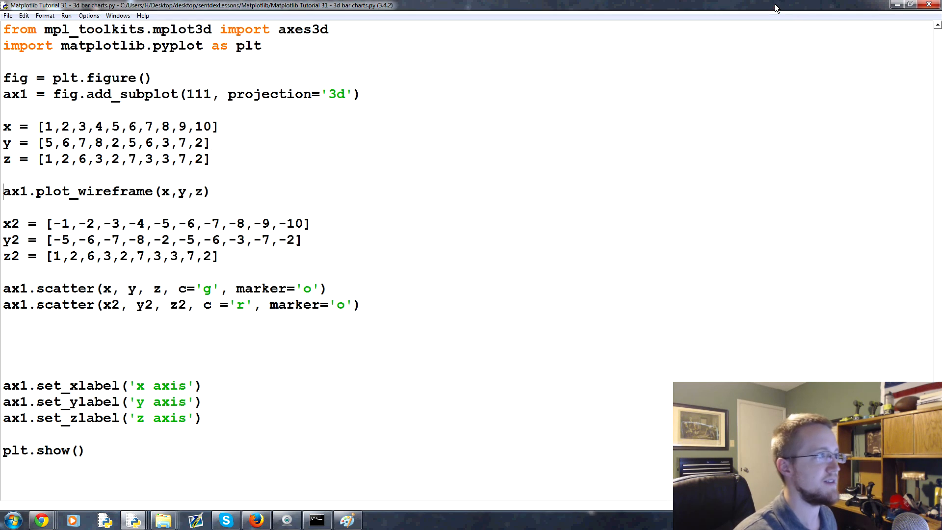
pyautogui.click(222, 257)
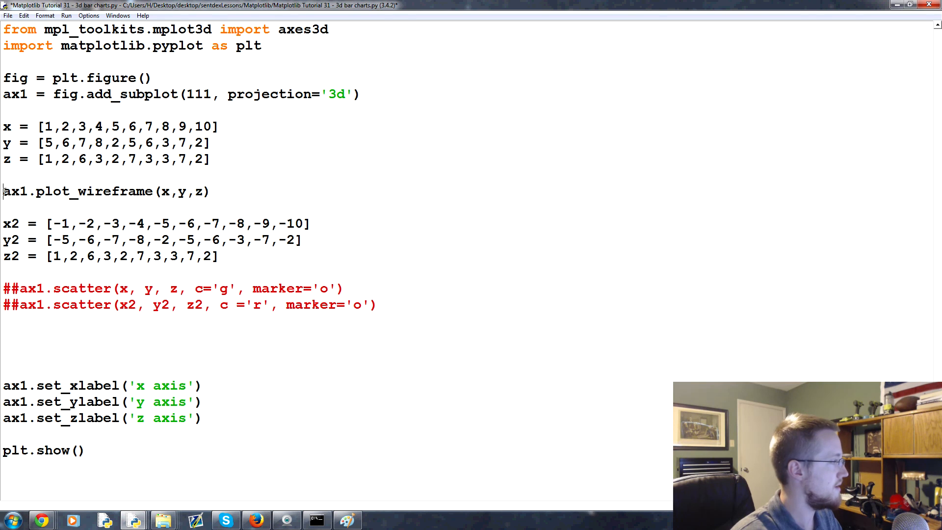
pyautogui.write('##')
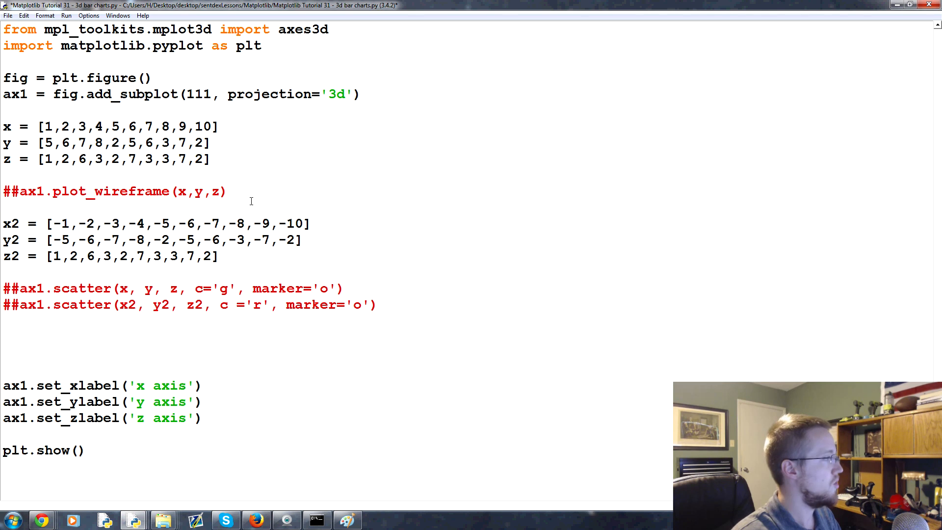
pyautogui.click(5, 207)
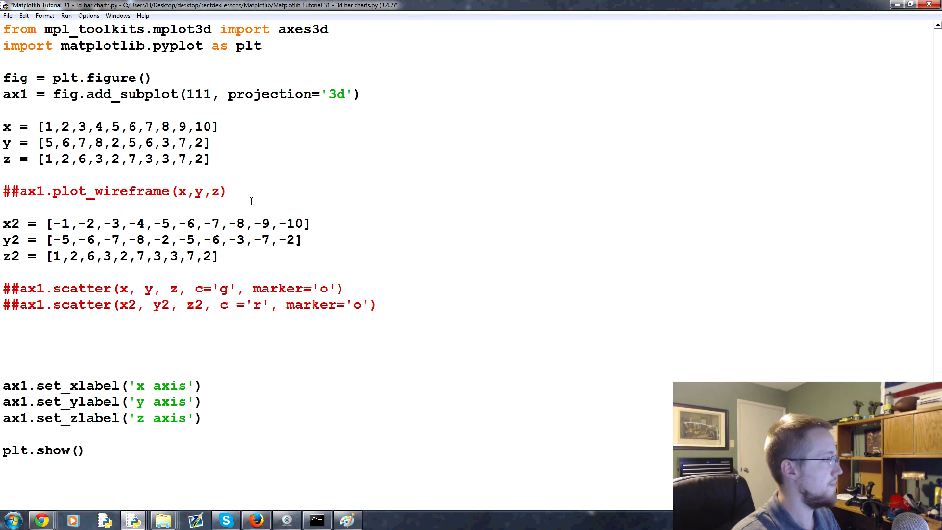
pyautogui.moveTo(3, 127); pyautogui.dragTo(211, 159)
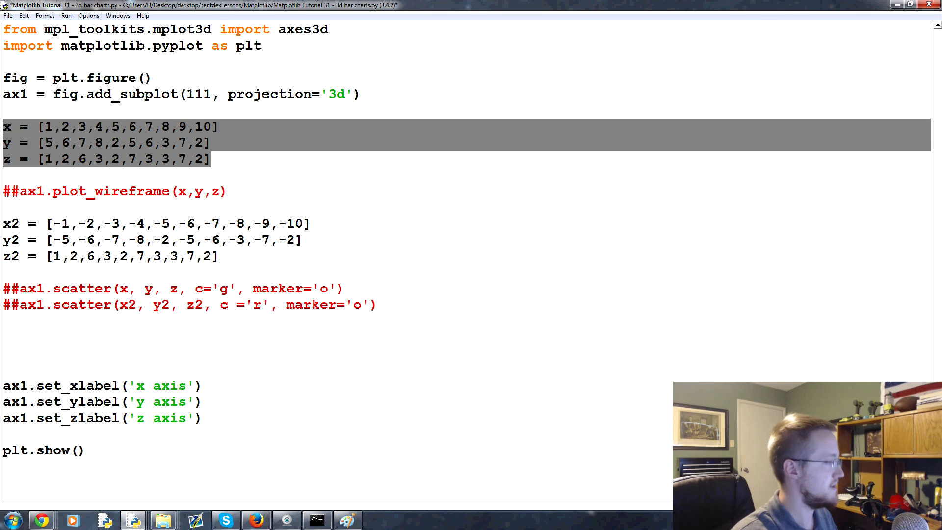
# - Place the x3, y3, z3 data copy below the scatter calls and close the old Command Prompt
pyautogui.click(9, 338)
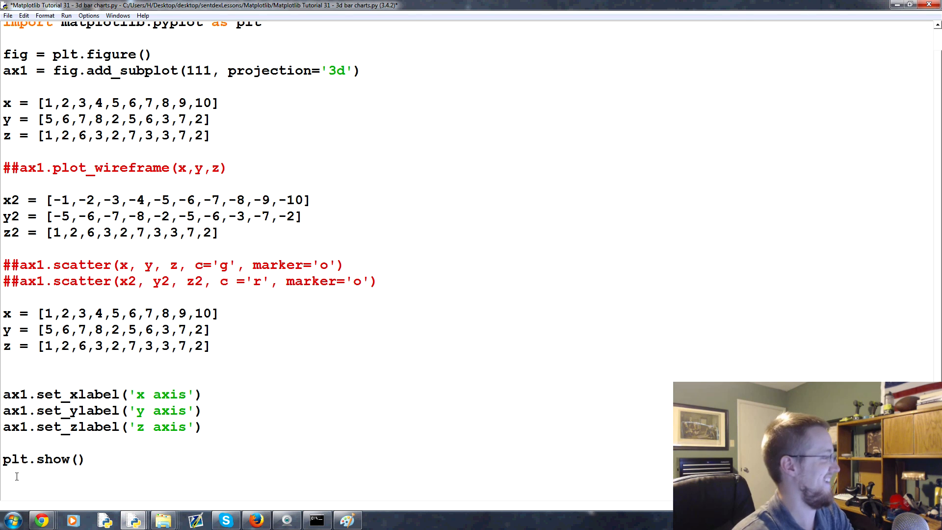
pyautogui.scroll(-3)
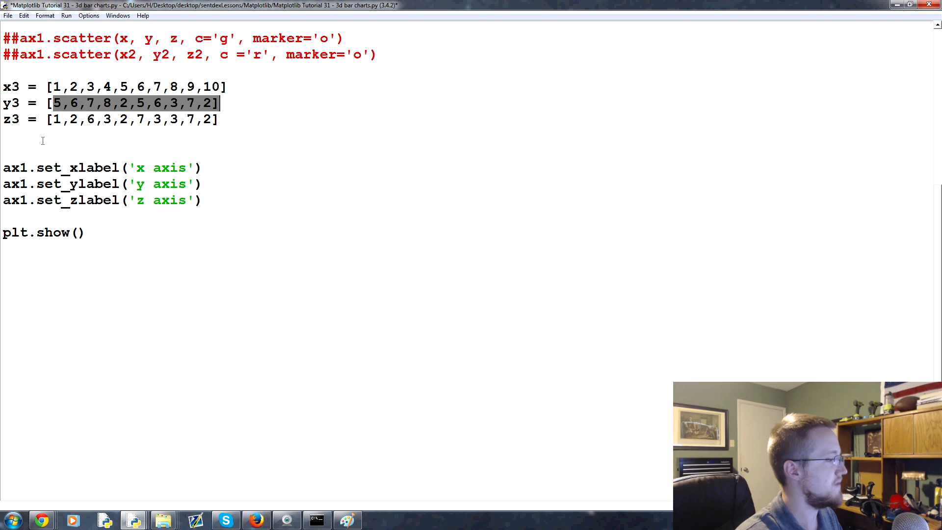
pyautogui.rightClick(316, 520)
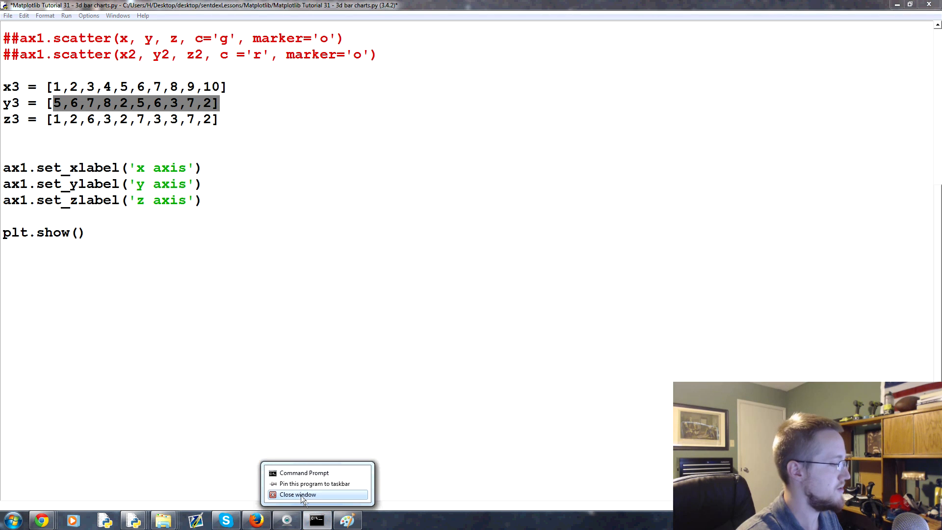
pyautogui.click(11, 519)
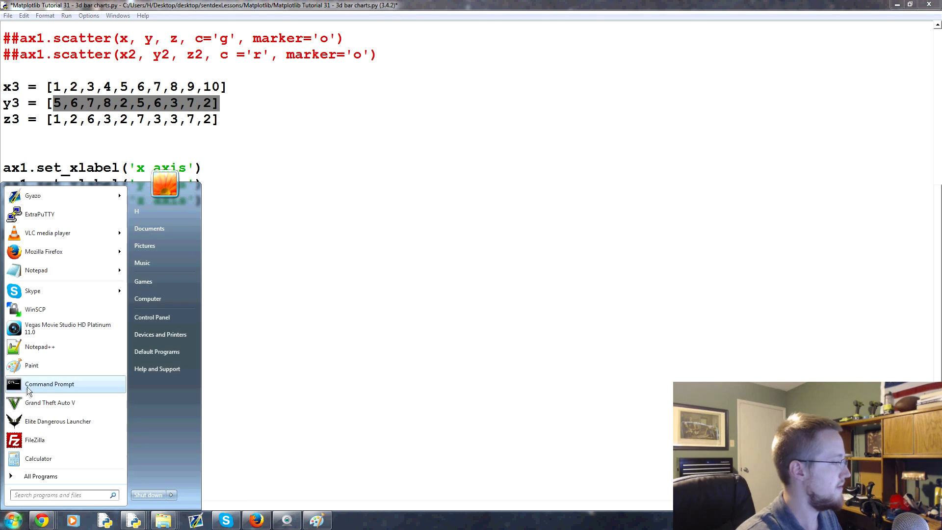
# - Launch Command Prompt and start Python with C:/Python34/python
pyautogui.click(49, 383)
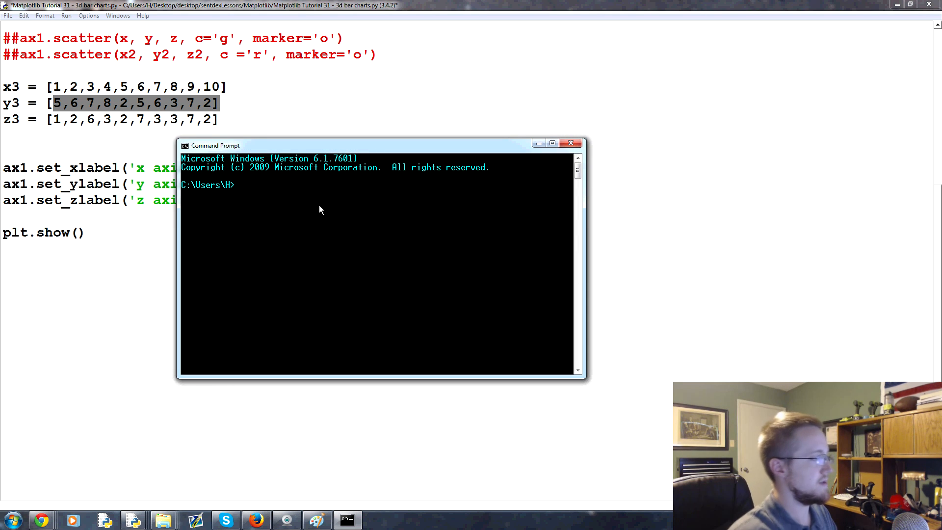
pyautogui.write('C:/')
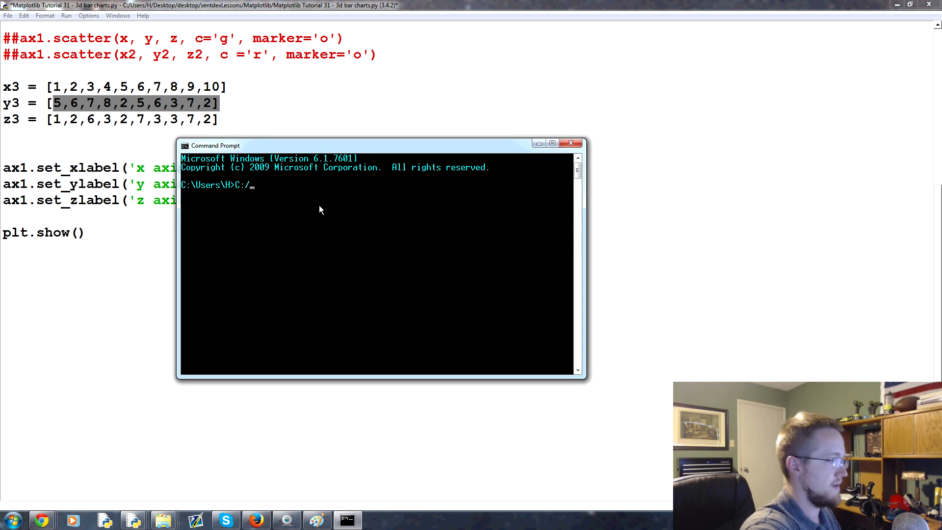
pyautogui.write('Python34/p')
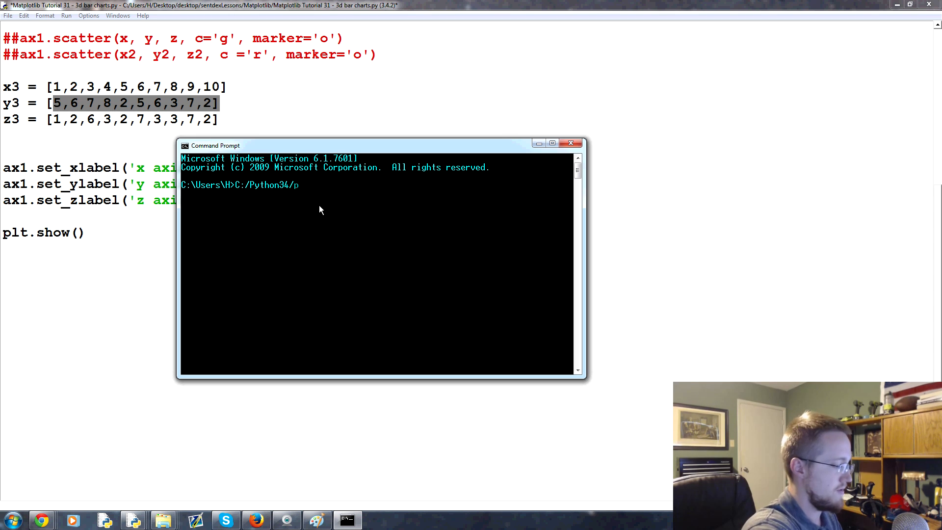
pyautogui.press('Return')
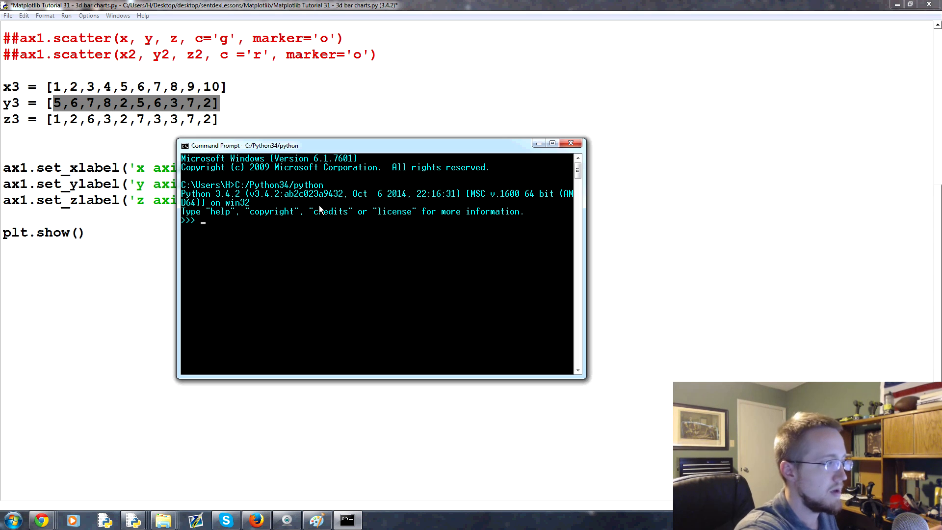
# - Import numpy and create x = np.zeros(10) to show an array of ten zeros
pyautogui.write('import numpy as np')
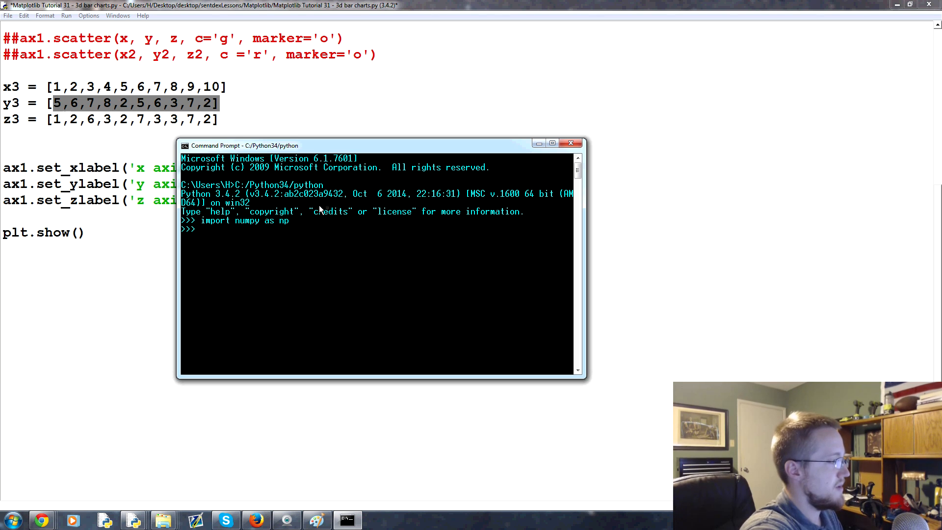
pyautogui.write('x = np.z')
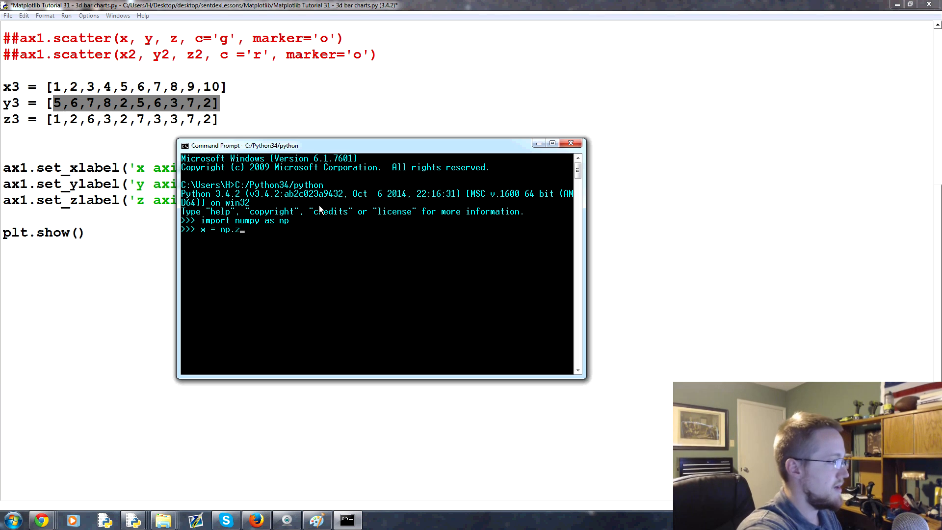
pyautogui.write('eros(10)')
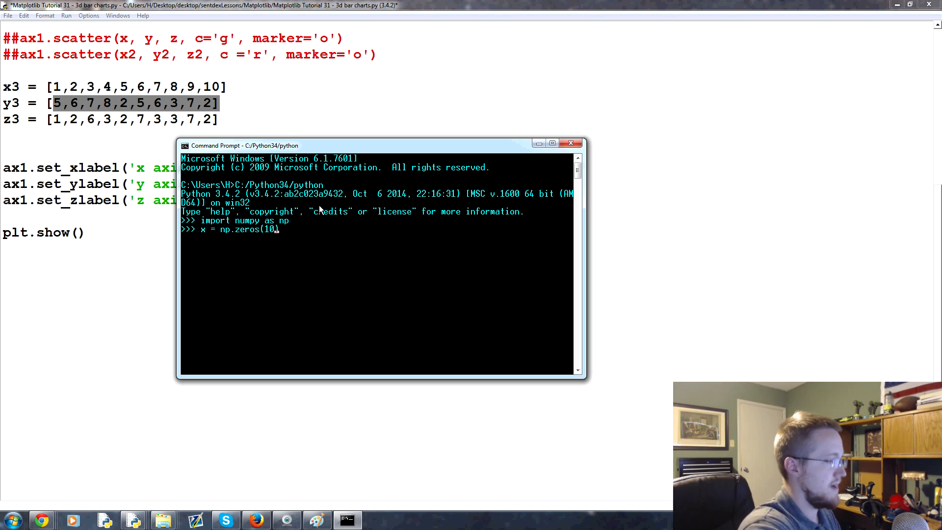
pyautogui.press('Return')
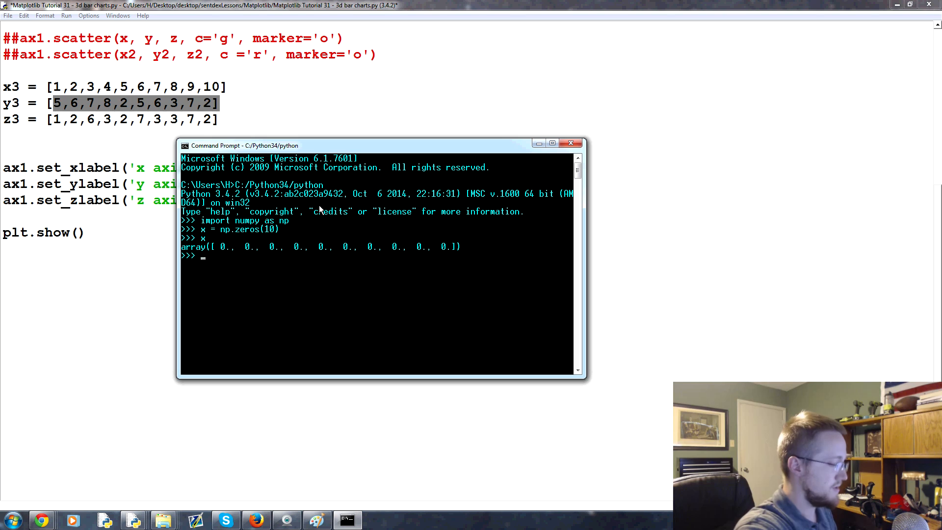
pyautogui.write('x = np.zeros(10)')
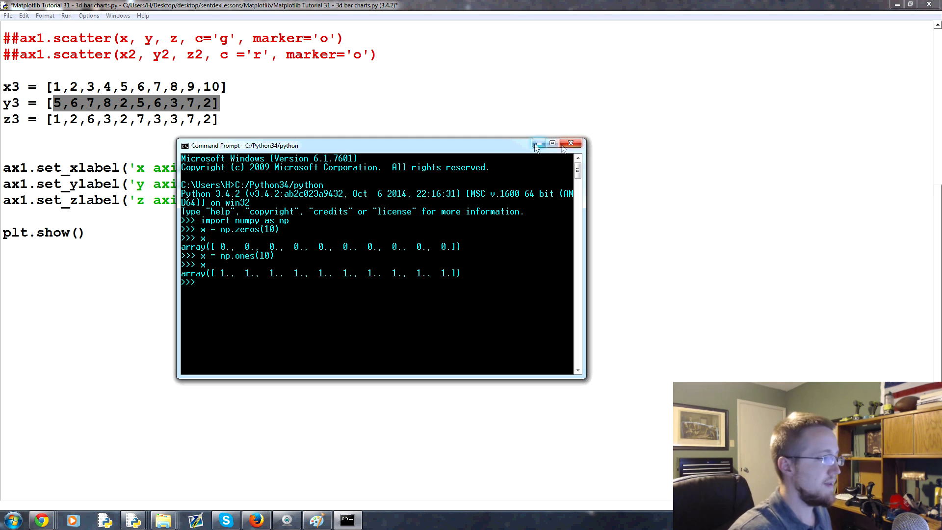
# - Return to the script and replace the z3 list with np.zeros(10)
pyautogui.click(536, 145)
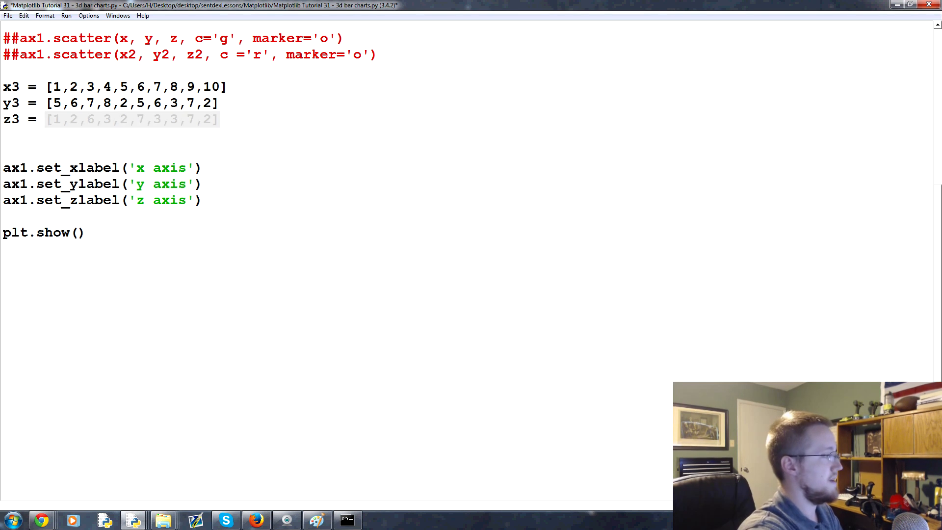
pyautogui.write('np.zeros')
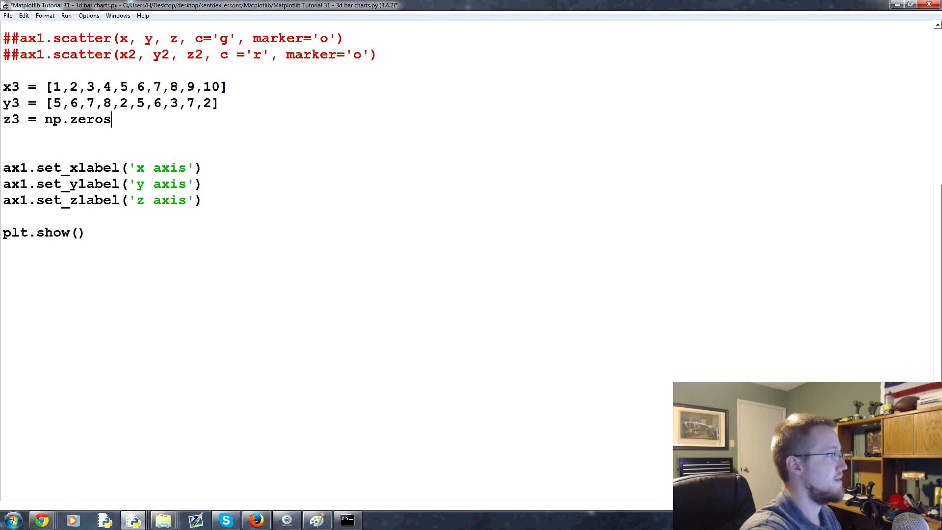
pyautogui.write('(10)')
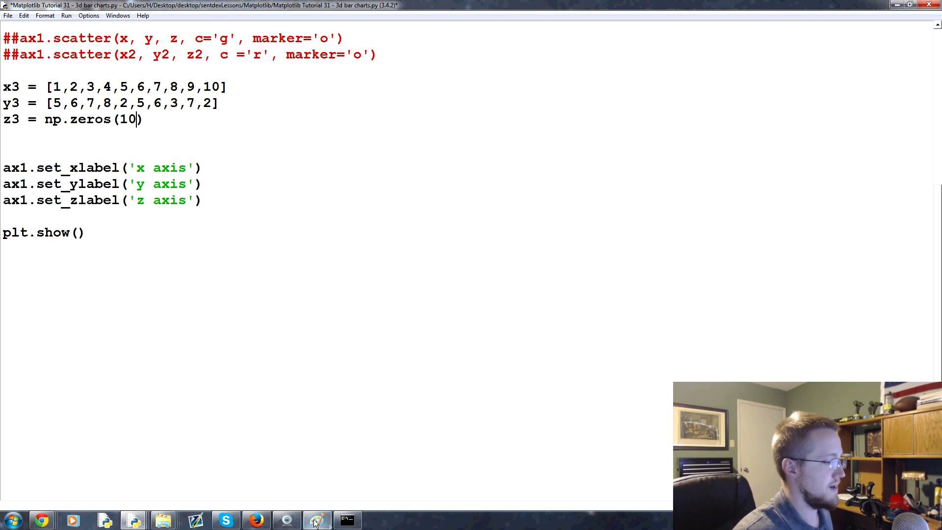
pyautogui.click(317, 519)
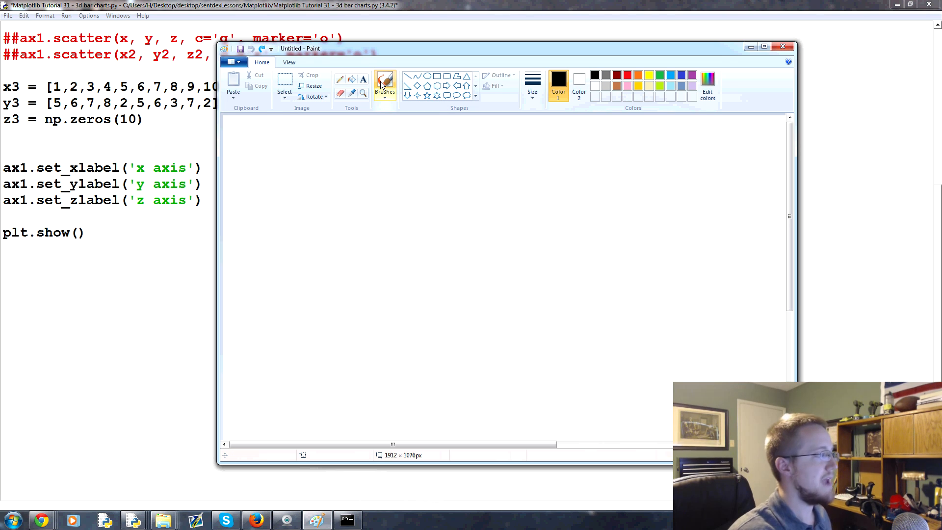
pyautogui.moveTo(441, 303)
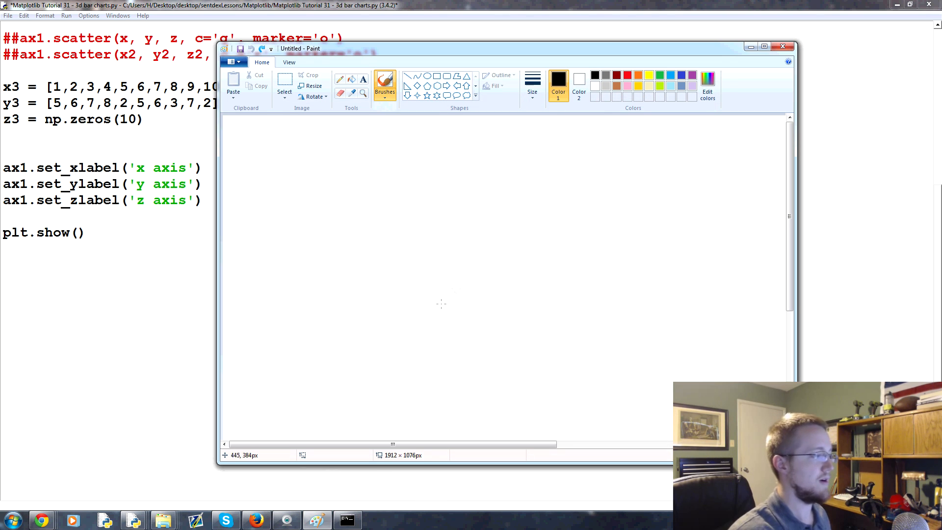
pyautogui.moveTo(525, 312)
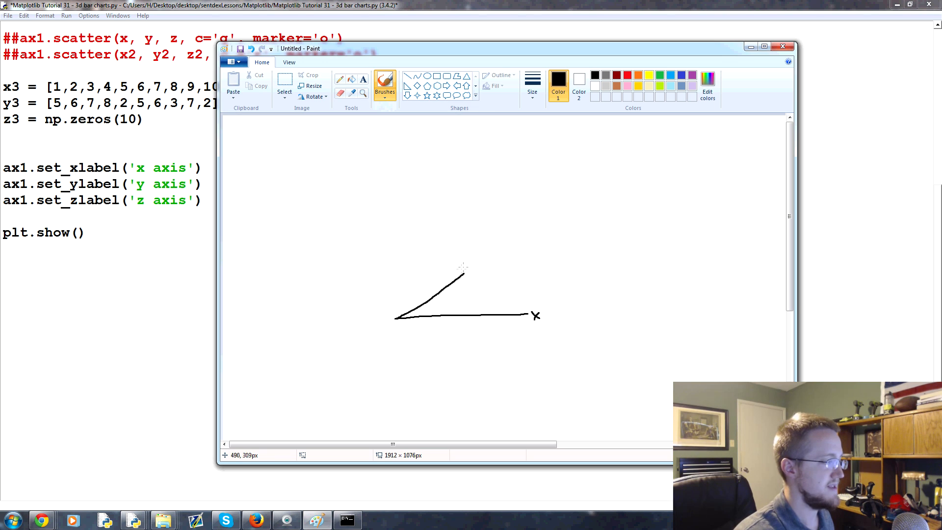
# - Sketch rough axis lines with axis labels on the Paint canvas
pyautogui.write('Y')
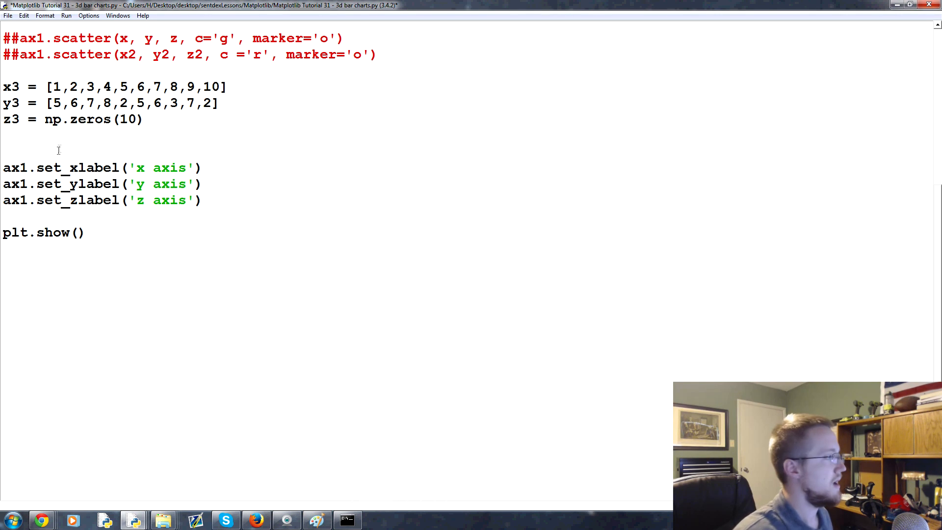
# - Define dx and dy as np.ones(10) below the z3 line
pyautogui.click(138, 119)
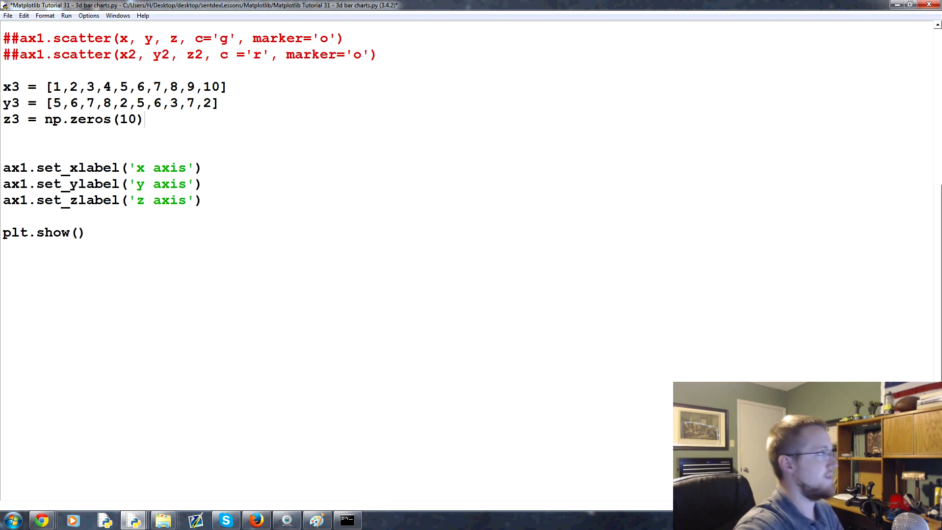
pyautogui.write('dx')
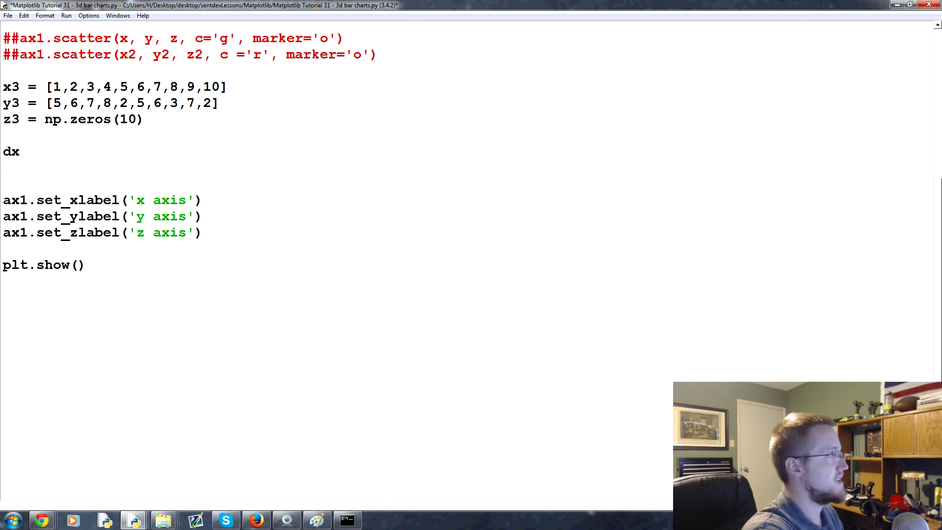
pyautogui.write('dy')
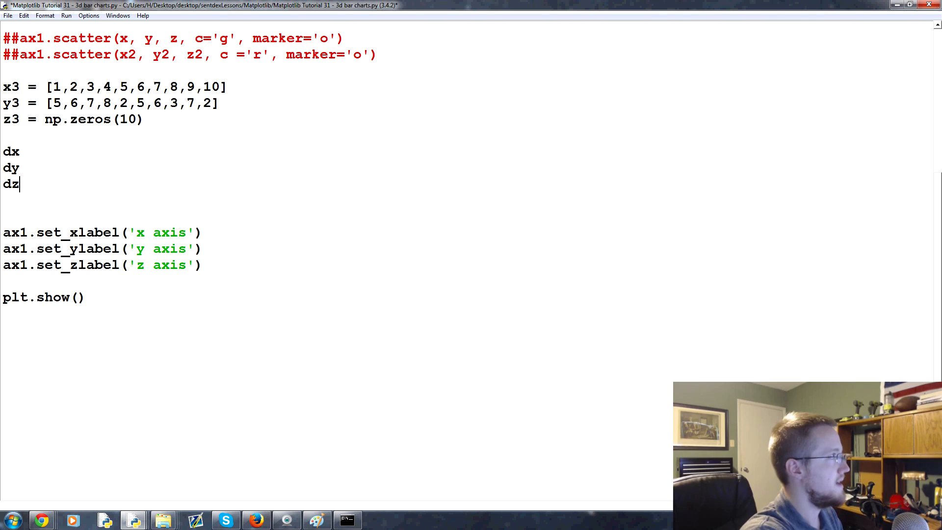
pyautogui.write('=')
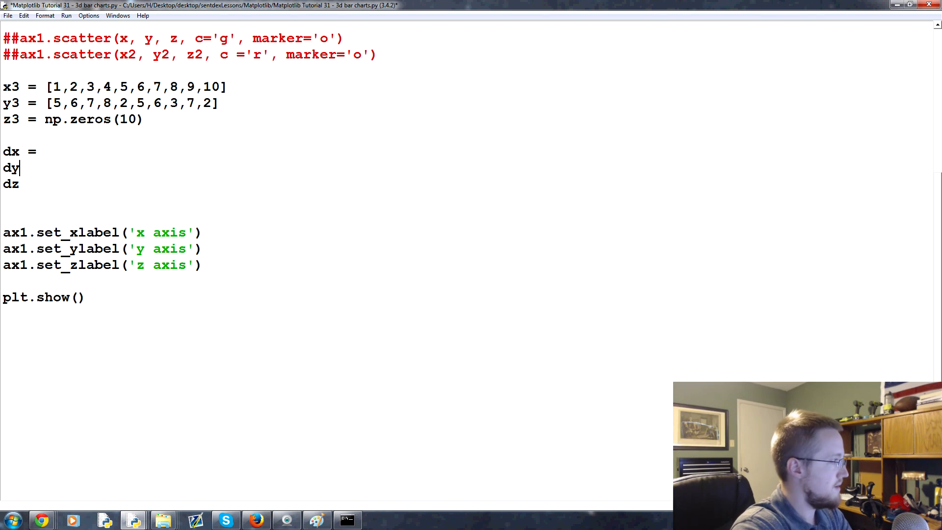
pyautogui.write('=')
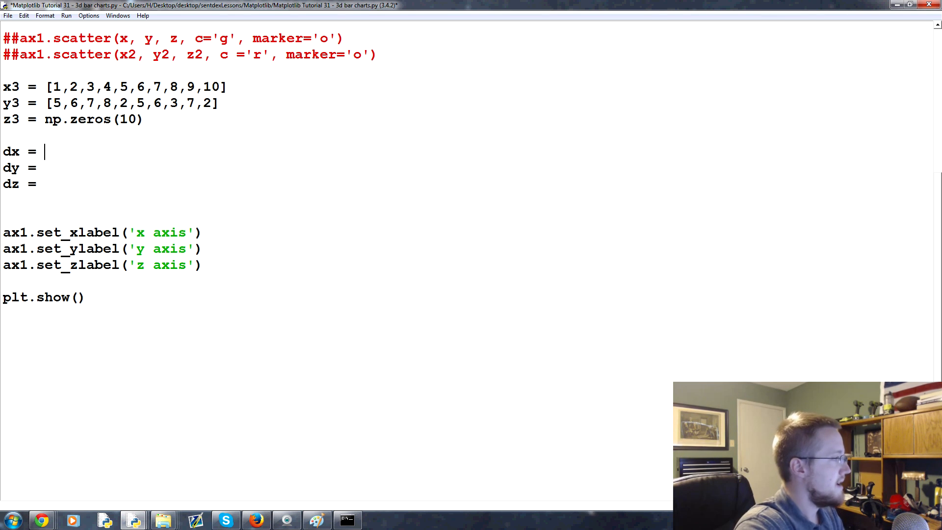
pyautogui.write('np')
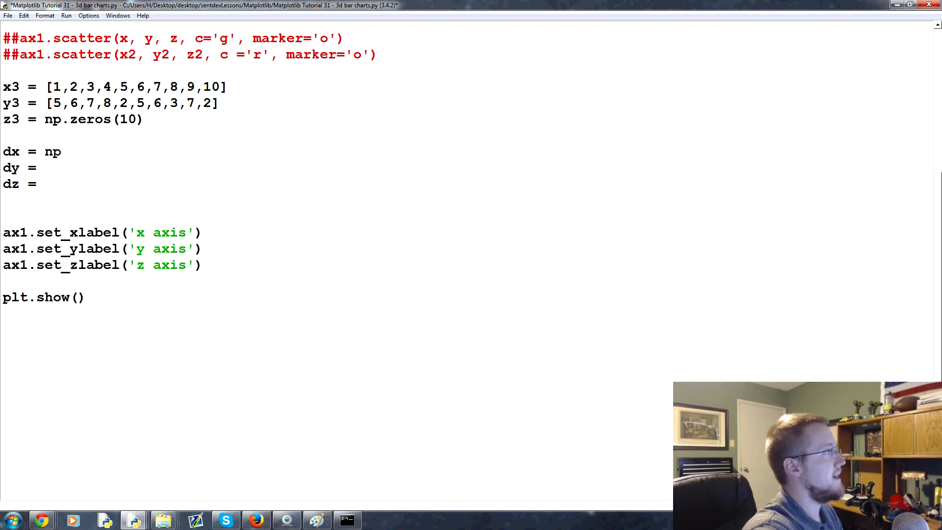
pyautogui.write('.ones()')
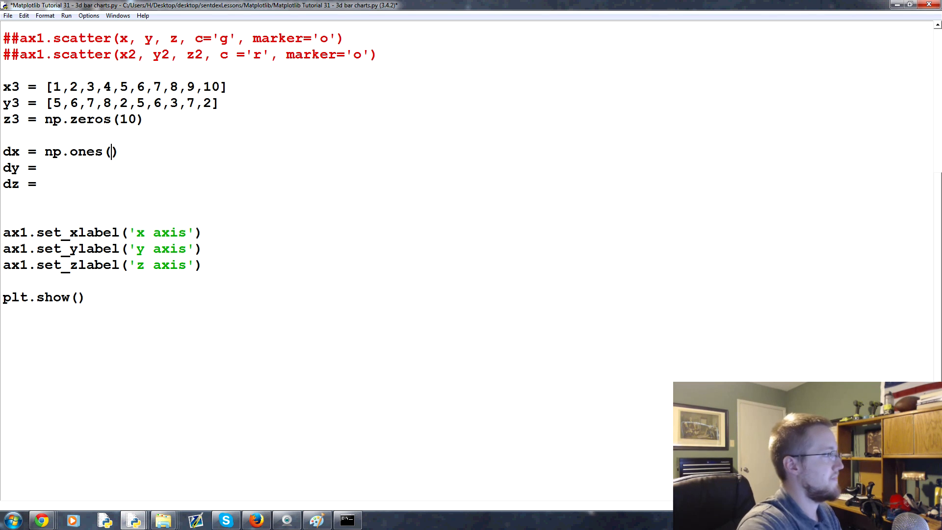
pyautogui.write('10')
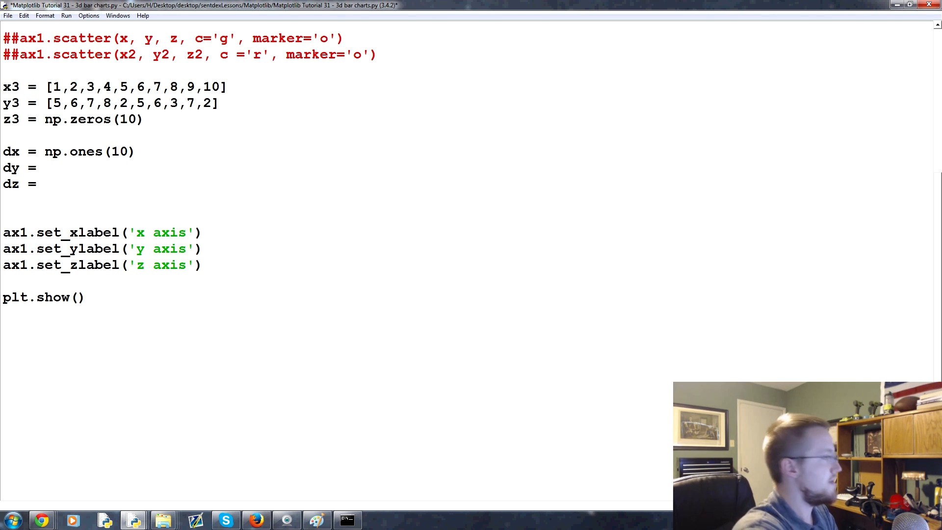
pyautogui.write('np.ones()')
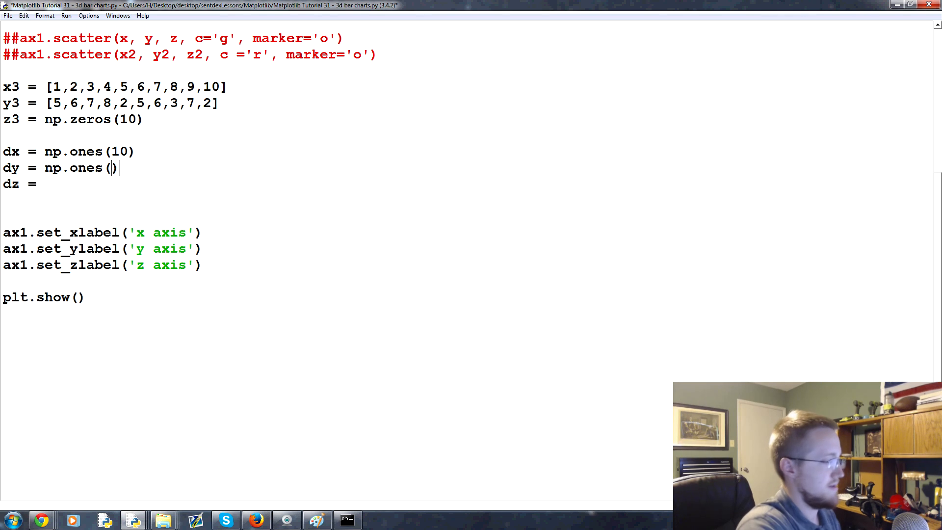
pyautogui.write('10')
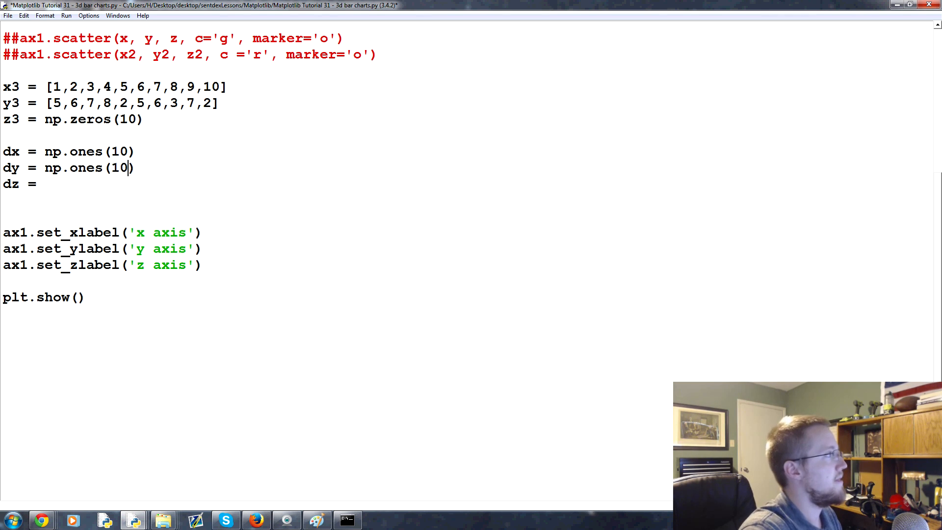
# - Set dz to [1,2,...,10] and add ax1.bar3d(x3, y3, z3, dx, dy, dz)
pyautogui.click(45, 184)
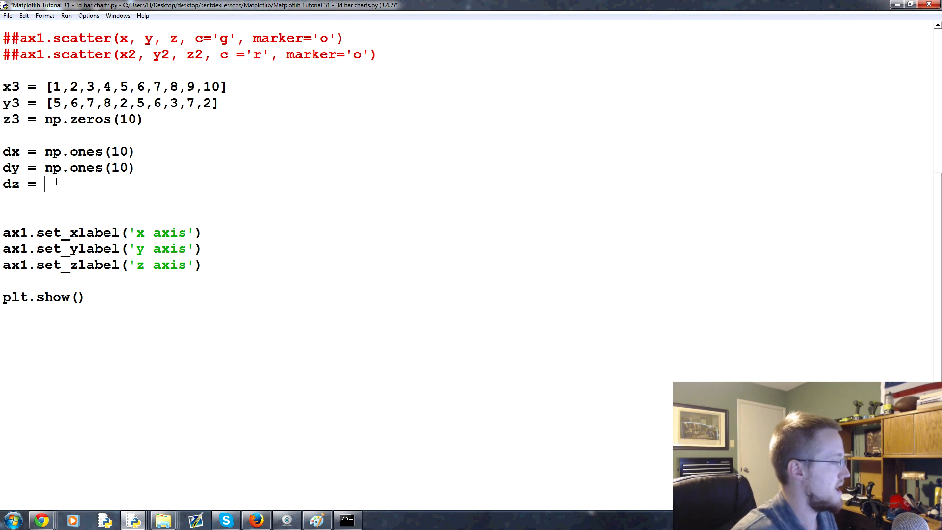
pyautogui.write('[1,2,3,4,5,6,7,8,9,10]')
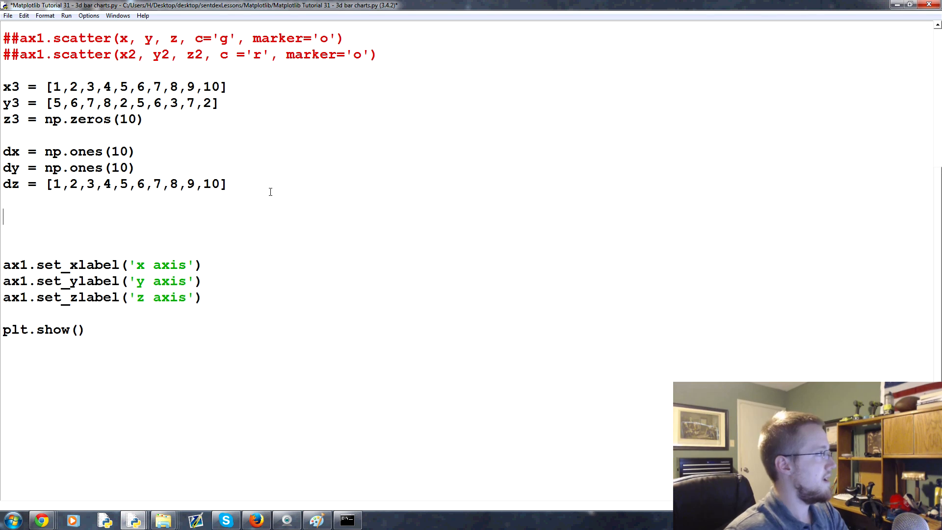
pyautogui.write('ax1.bar')
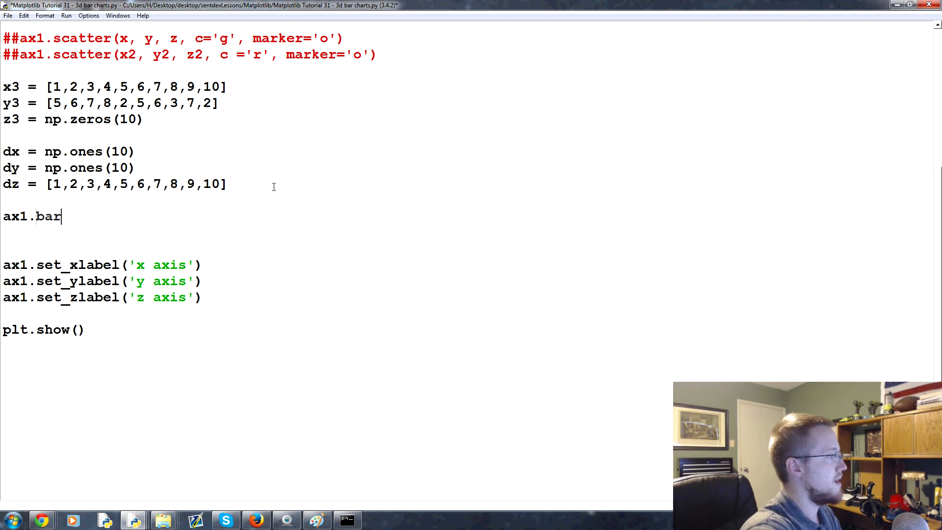
pyautogui.write('3d()')
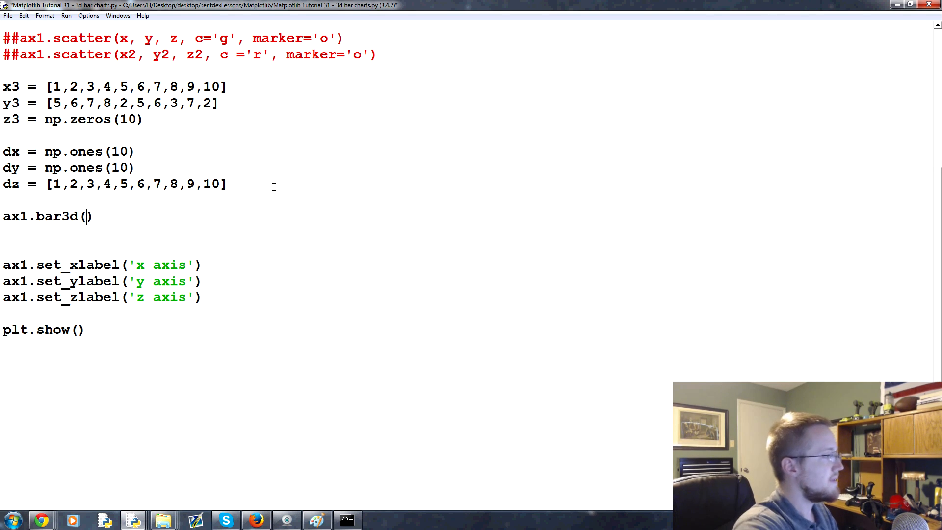
pyautogui.write('x3, y3, z3,')
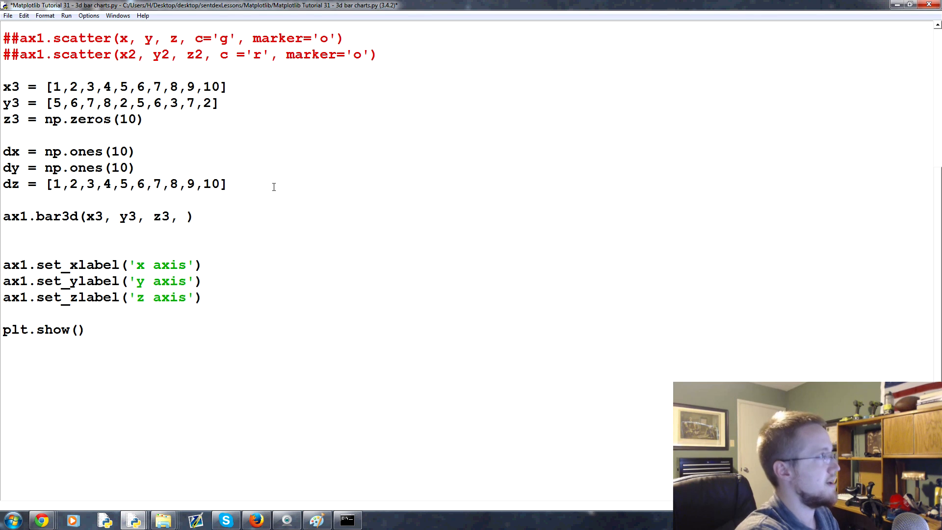
pyautogui.write('dx,')
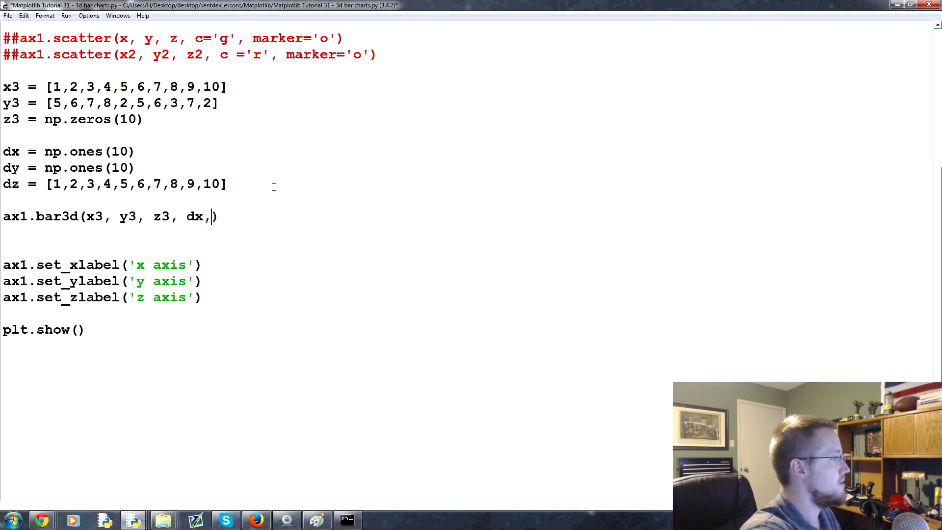
pyautogui.write('dy, dz')
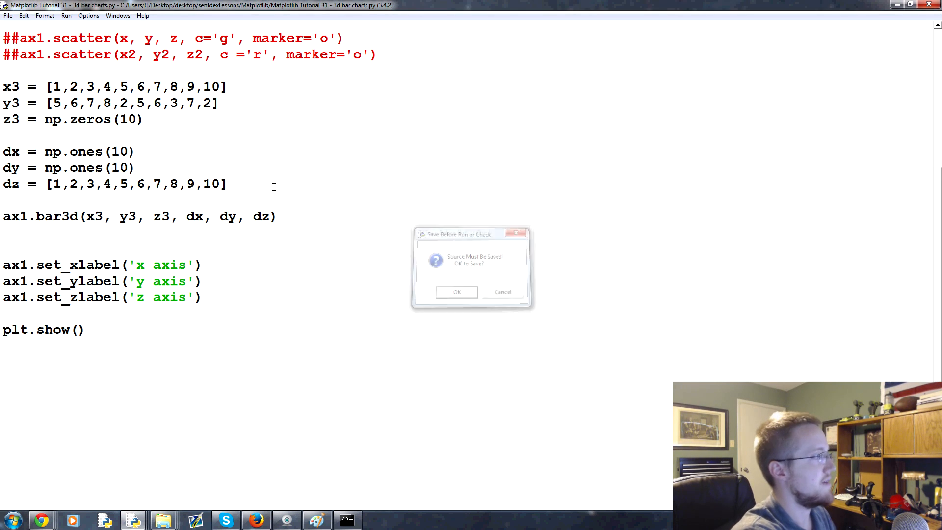
# - Confirm the save prompt, rotate the blue 3D bar chart, and close the figure
pyautogui.click(456, 292)
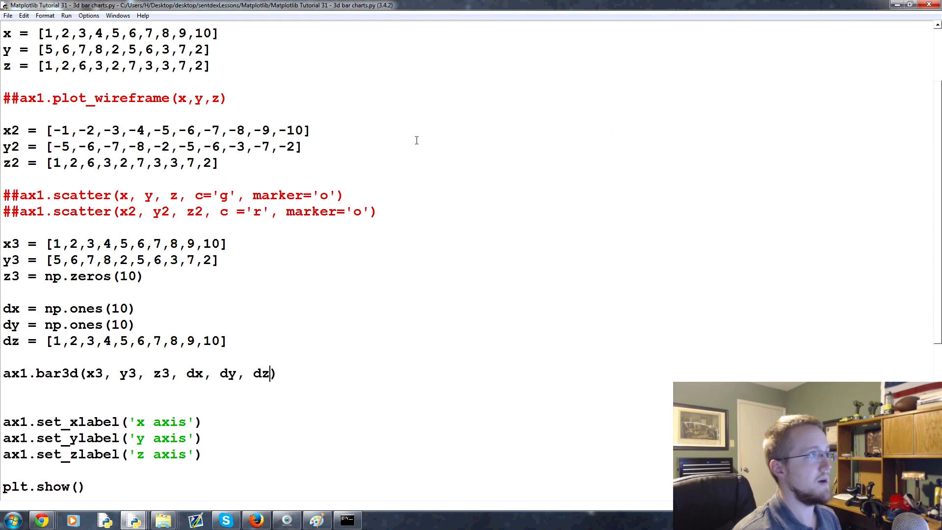
pyautogui.scroll(3)
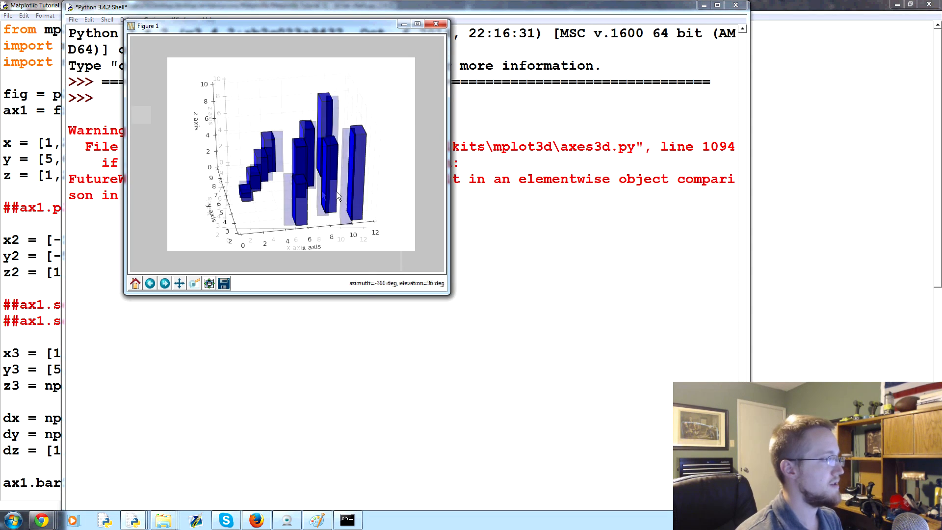
pyautogui.moveTo(336, 198); pyautogui.dragTo(370, 207)
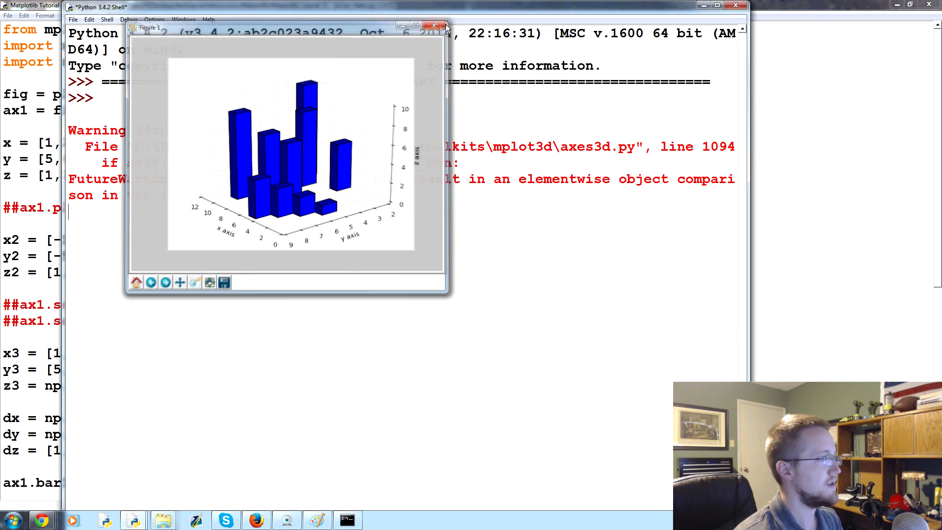
pyautogui.click(434, 25)
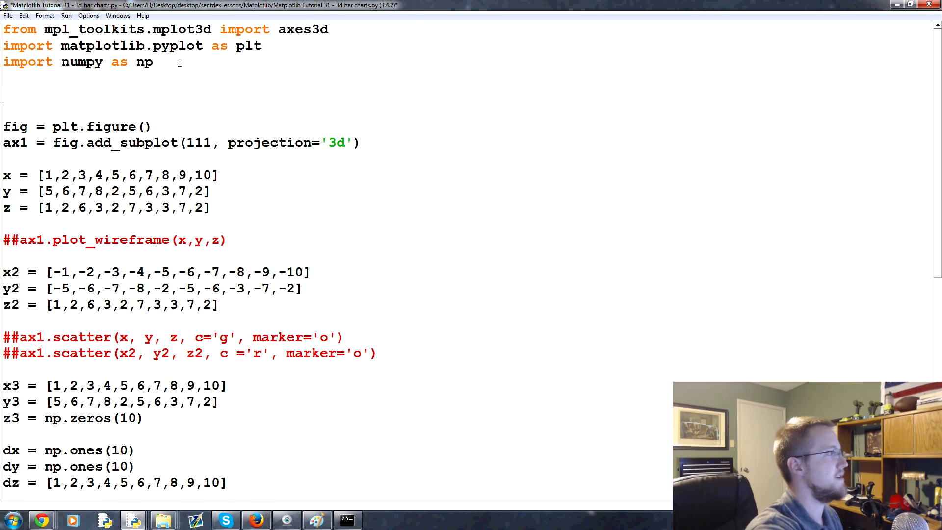
# - Add 'from matplotlib import style' below the numpy import
pyautogui.write('immport')
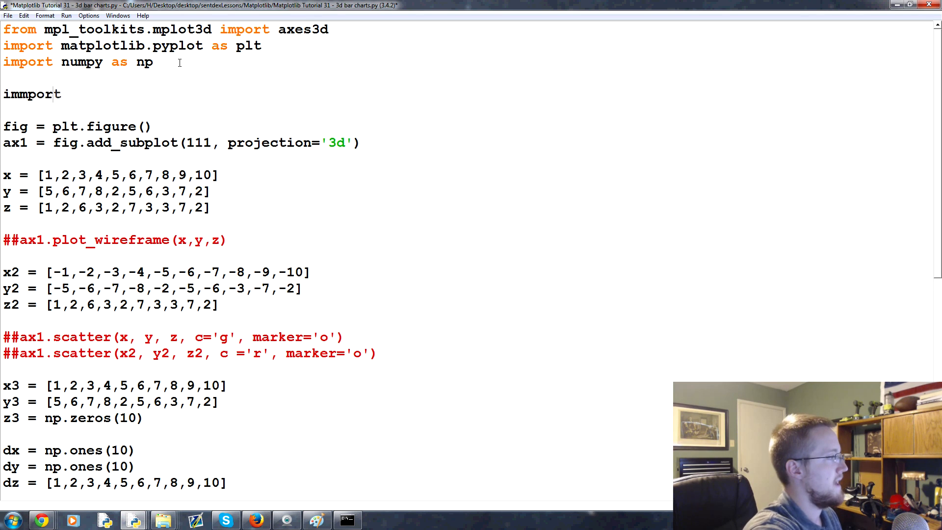
pyautogui.write('import matplotlib.style')
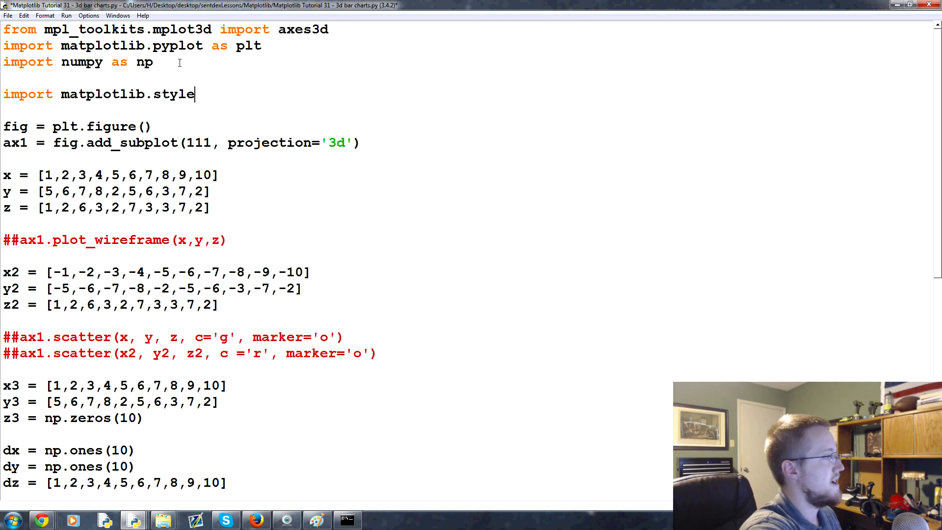
pyautogui.write('as style')
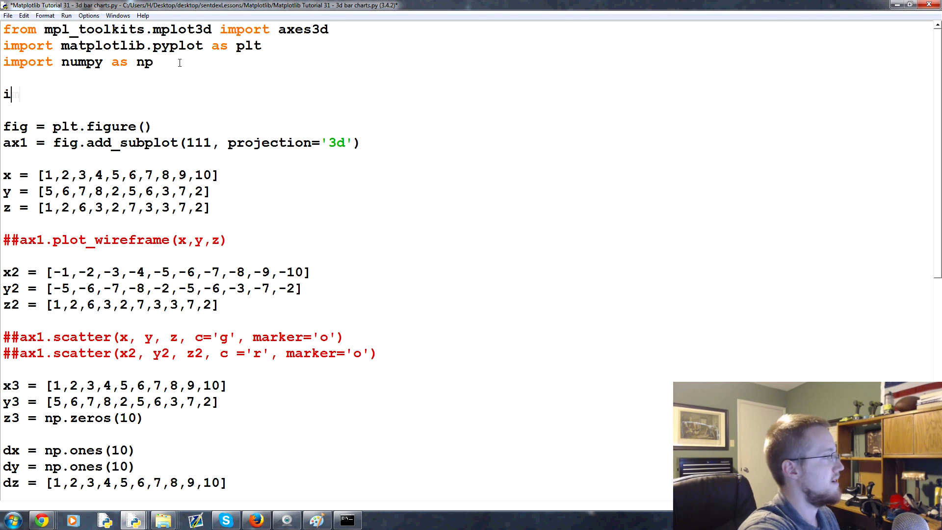
pyautogui.write('from matplotl')
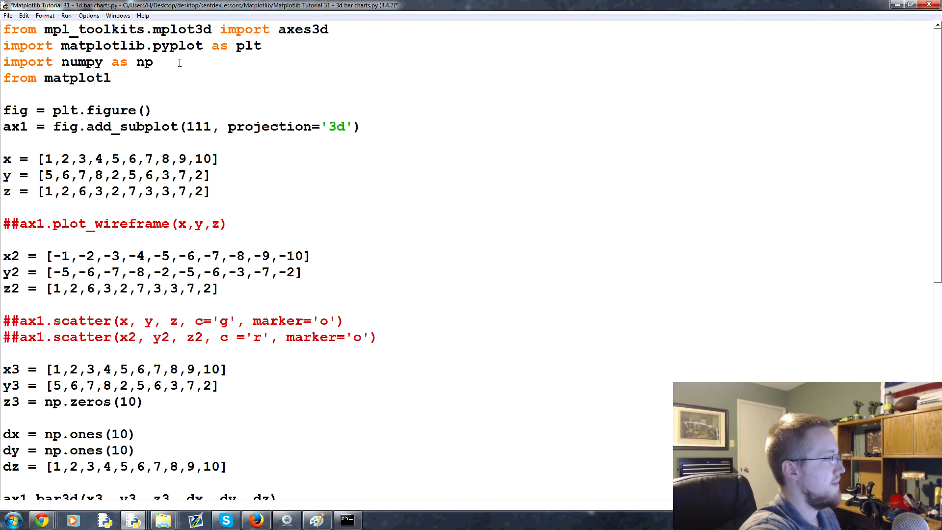
pyautogui.write('import style')
pyautogui.write("style.use('")
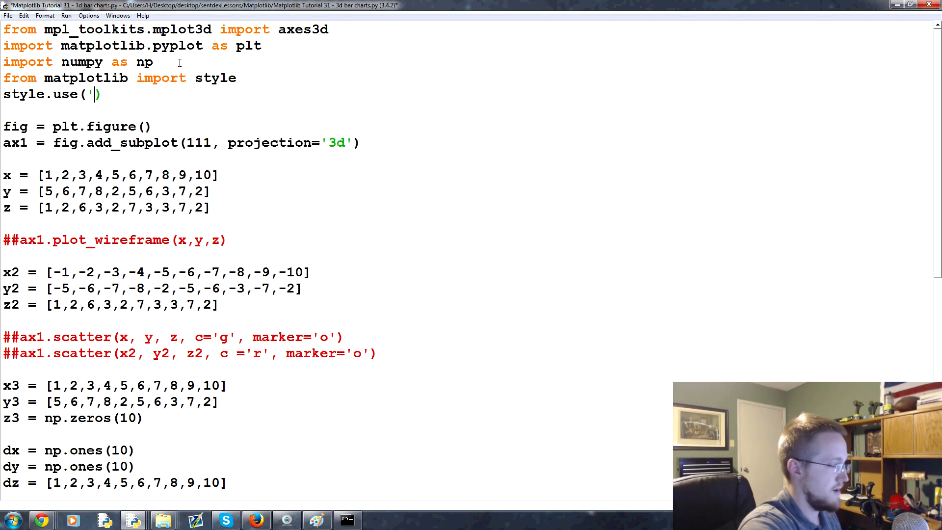
# - Apply style.use('fivethirtyeight'), then save and rerun the script
pyautogui.write('fivethir')
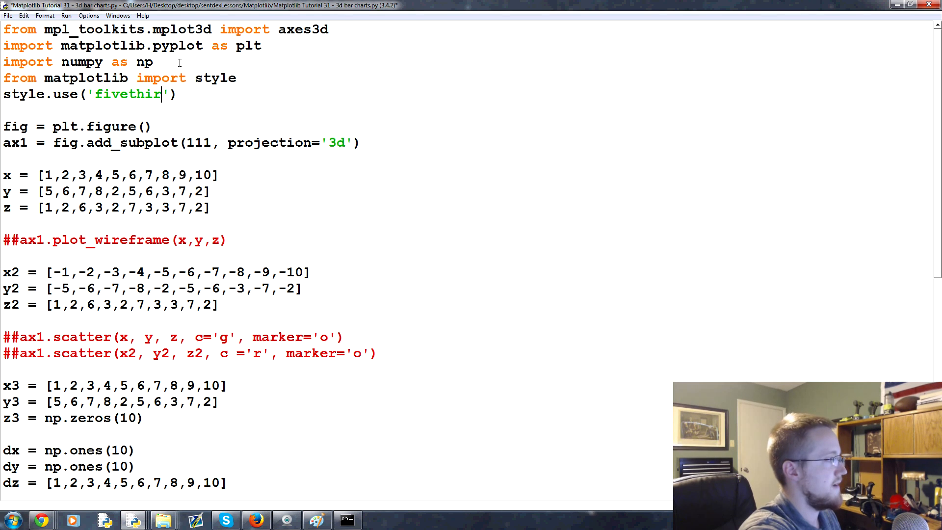
pyautogui.press('F5')
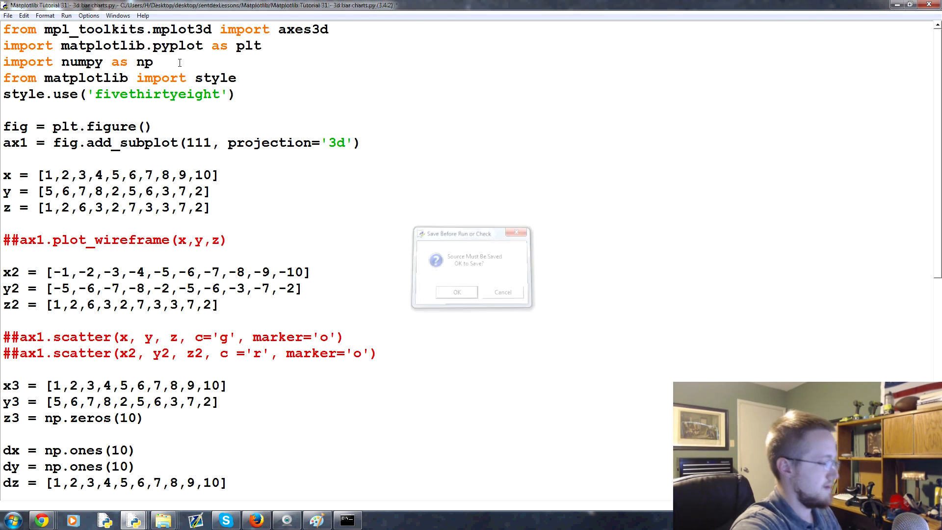
pyautogui.click(456, 292)
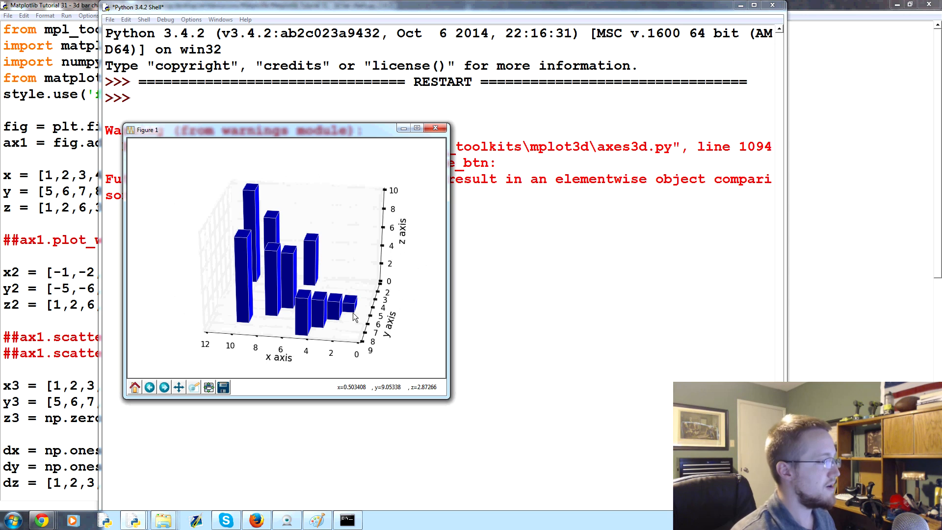
pyautogui.moveTo(289, 313)
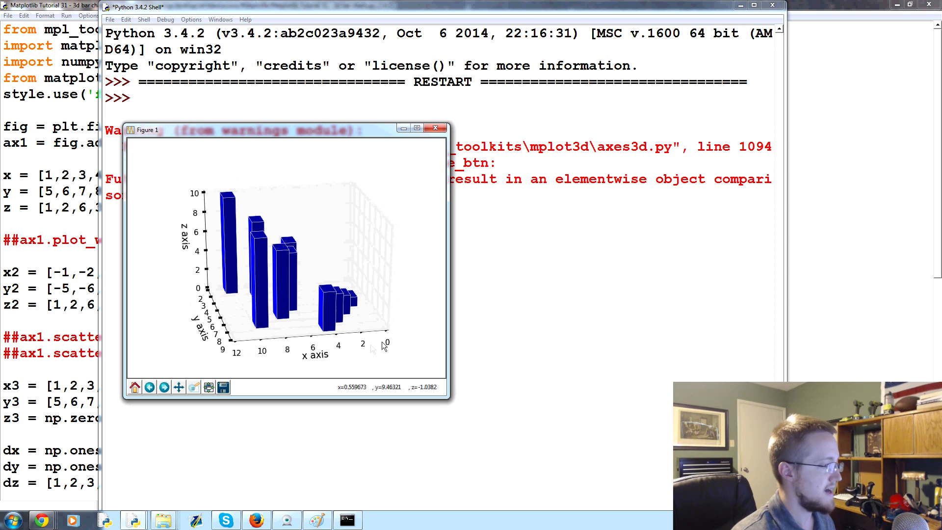
pyautogui.moveTo(205, 186)
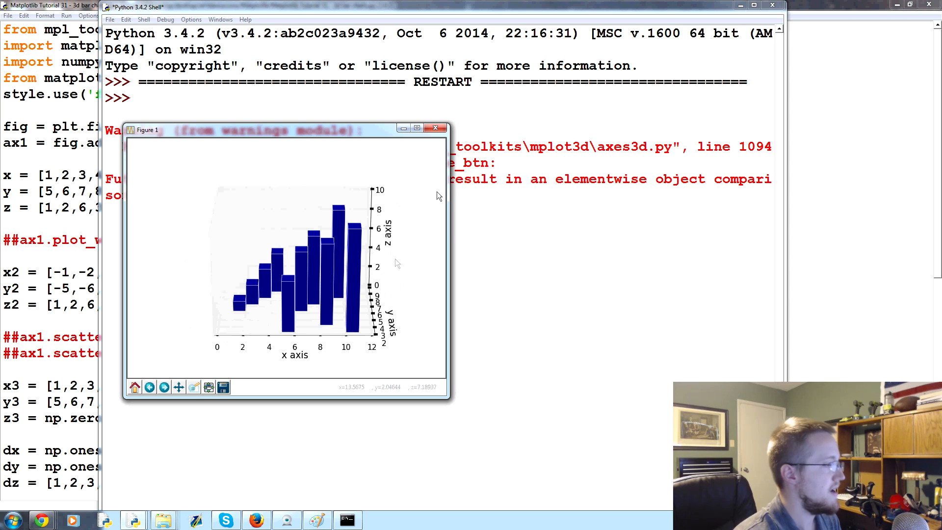
pyautogui.moveTo(376, 248)
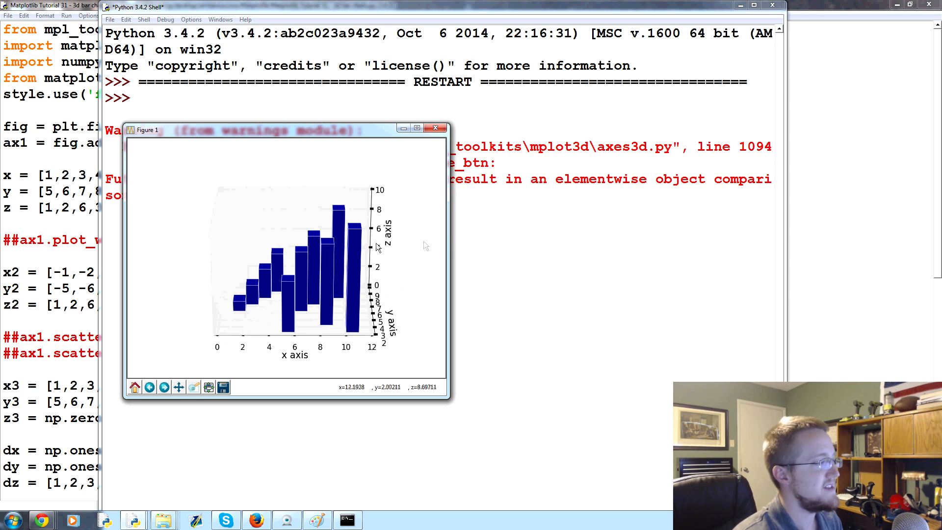
pyautogui.moveTo(493, 92)
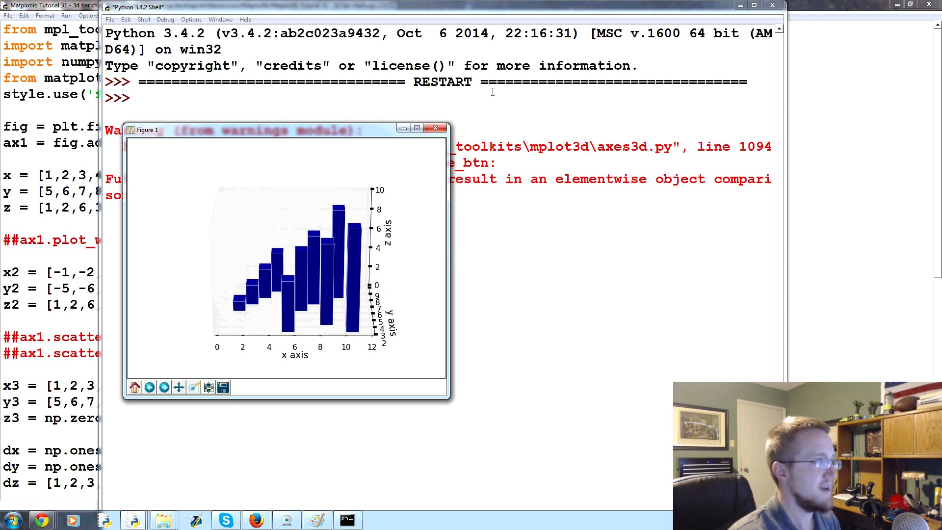
pyautogui.moveTo(312, 297)
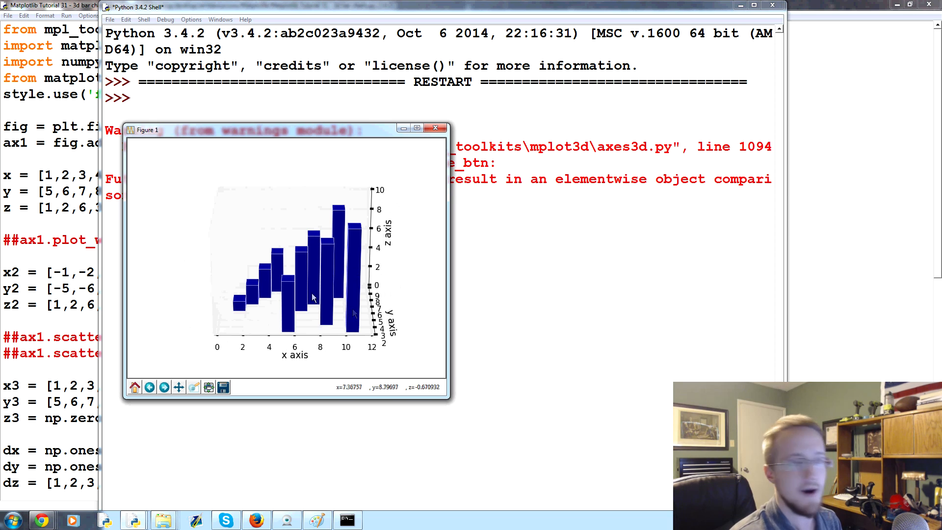
pyautogui.moveTo(214, 256)
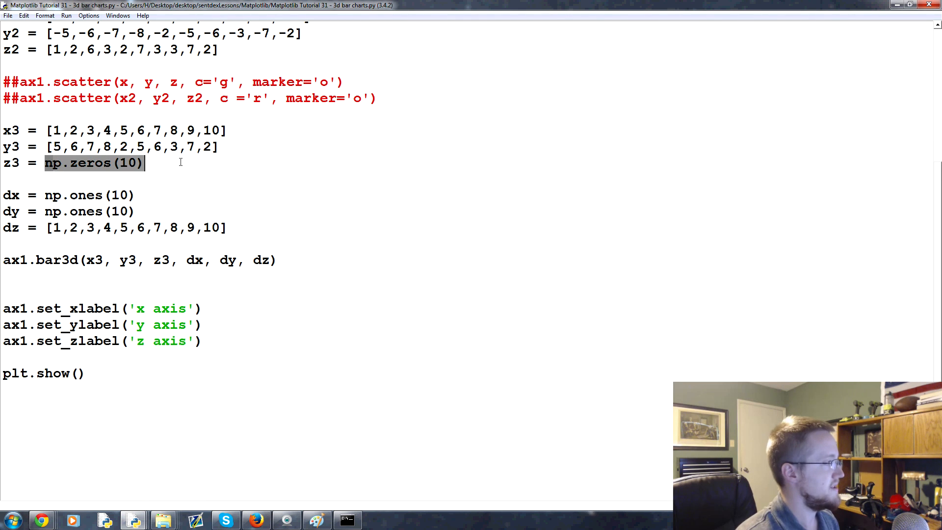
# - Fill z3 with the list 2,5,6,2,7,6,2,2,1,1 and rerun the script
pyautogui.write('[]')
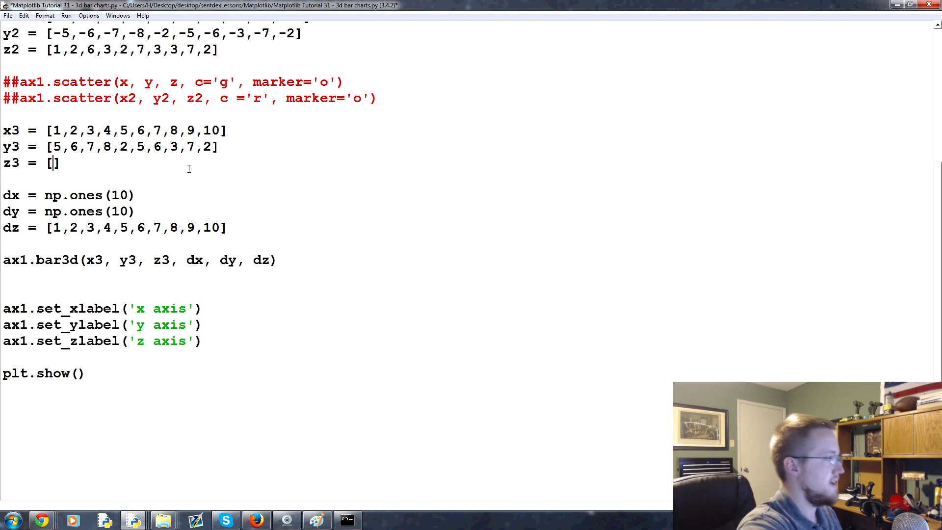
pyautogui.write('2,5,6,')
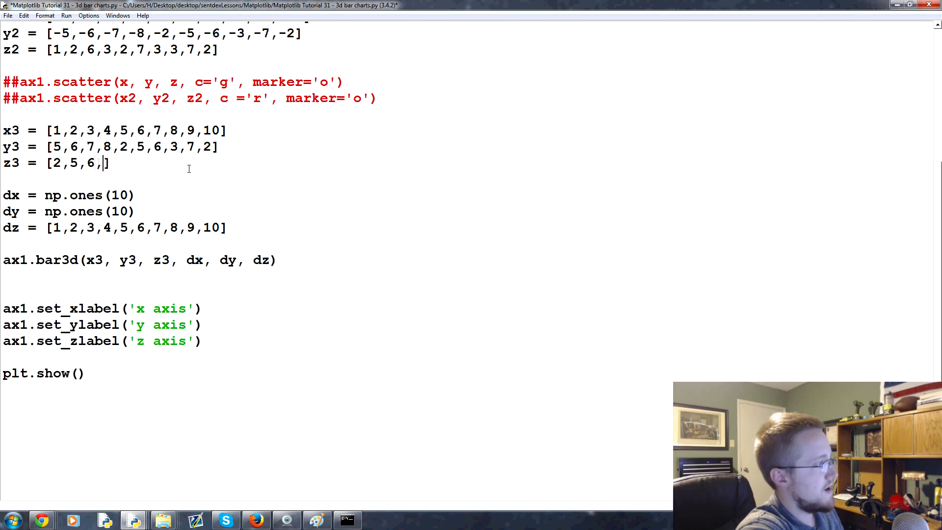
pyautogui.write('2,7,6,2,2,1,1')
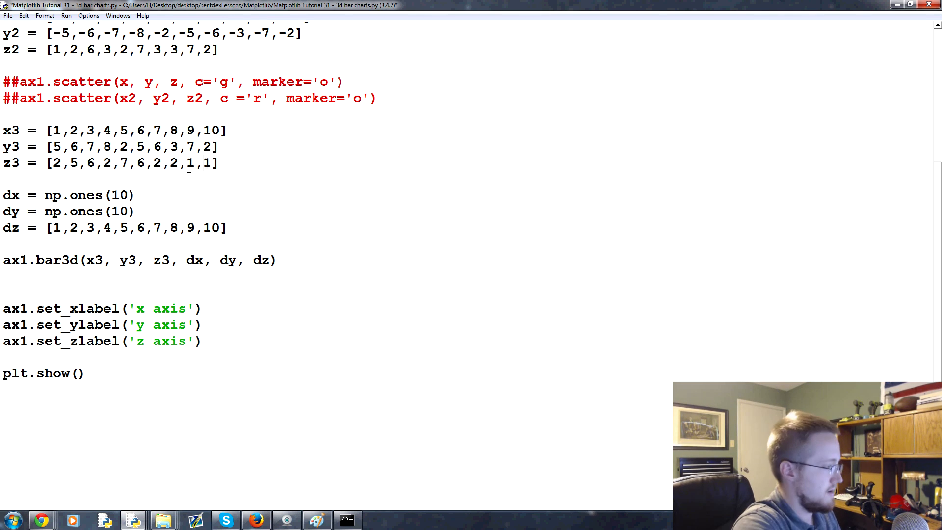
pyautogui.press('F5')
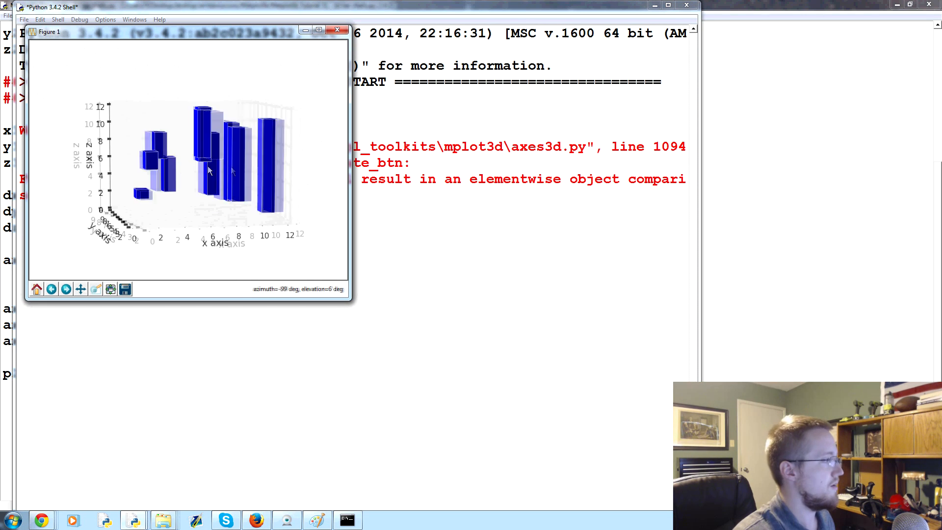
# - Rotate the floating-bar chart through side, top and bottom views, then close the figure
pyautogui.moveTo(207, 171); pyautogui.dragTo(273, 201)
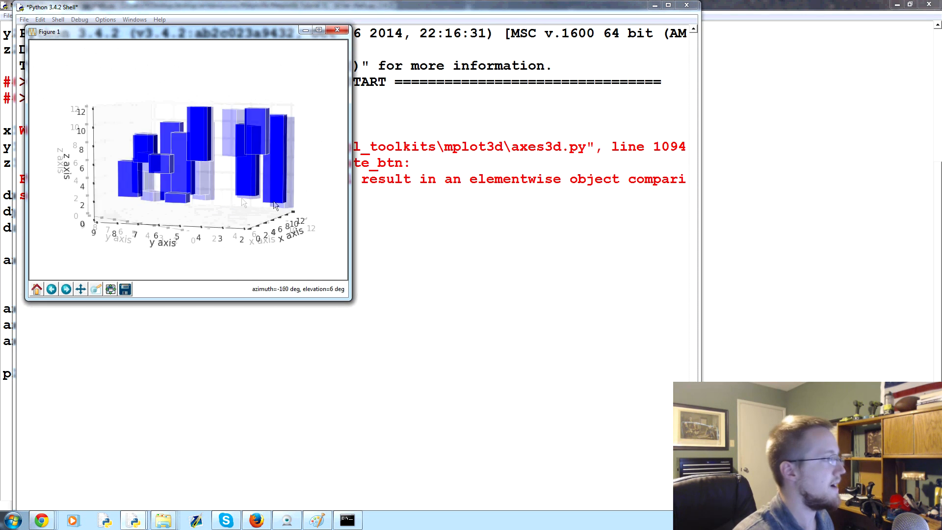
pyautogui.moveTo(241, 201); pyautogui.dragTo(204, 198)
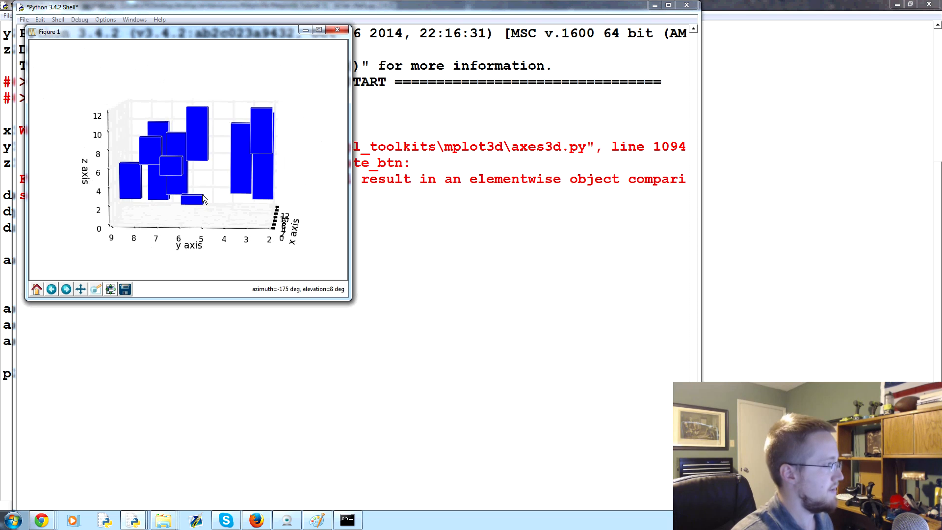
pyautogui.moveTo(201, 198); pyautogui.dragTo(219, 207)
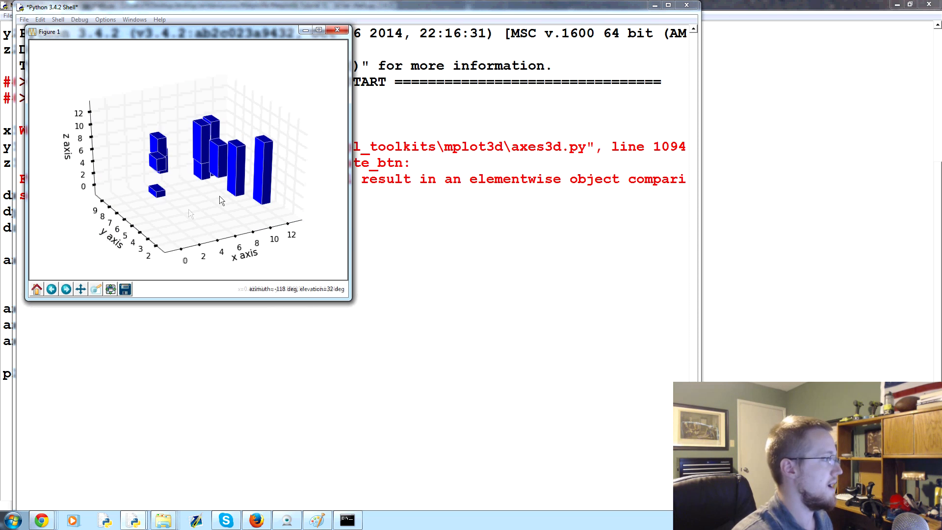
pyautogui.moveTo(219, 201); pyautogui.dragTo(255, 180)
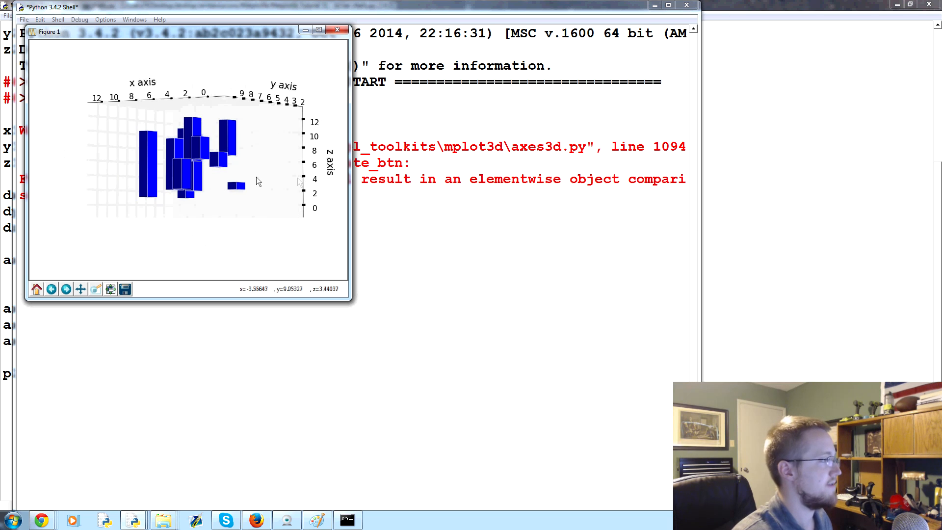
pyautogui.moveTo(259, 182); pyautogui.dragTo(270, 195)
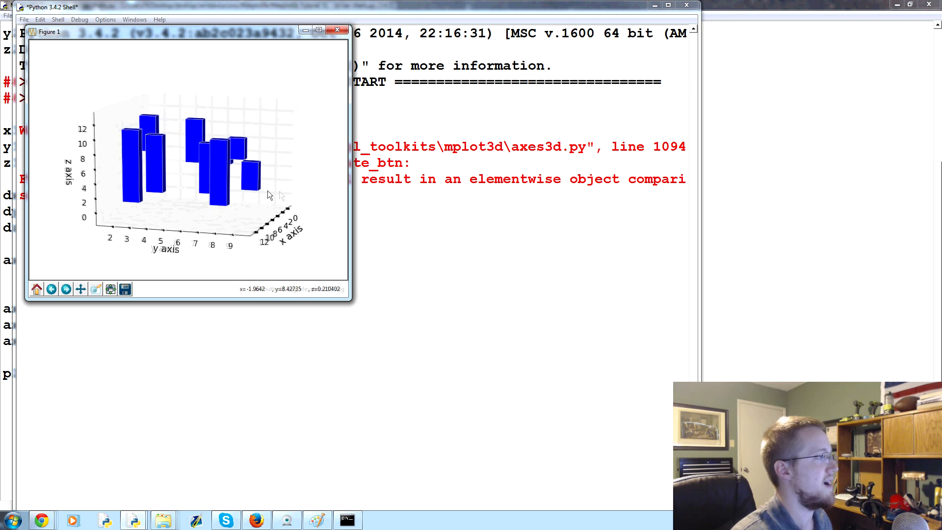
pyautogui.moveTo(267, 195); pyautogui.dragTo(187, 217)
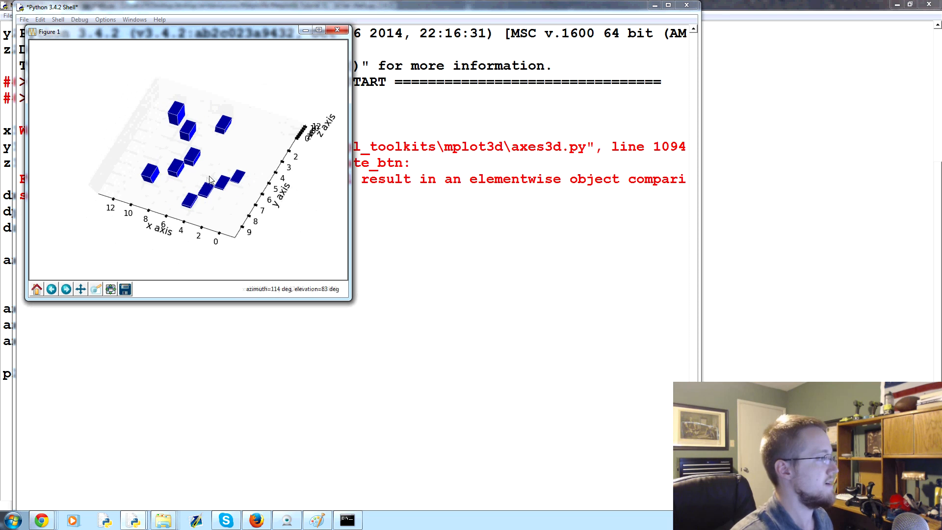
pyautogui.moveTo(211, 180); pyautogui.dragTo(294, 127)
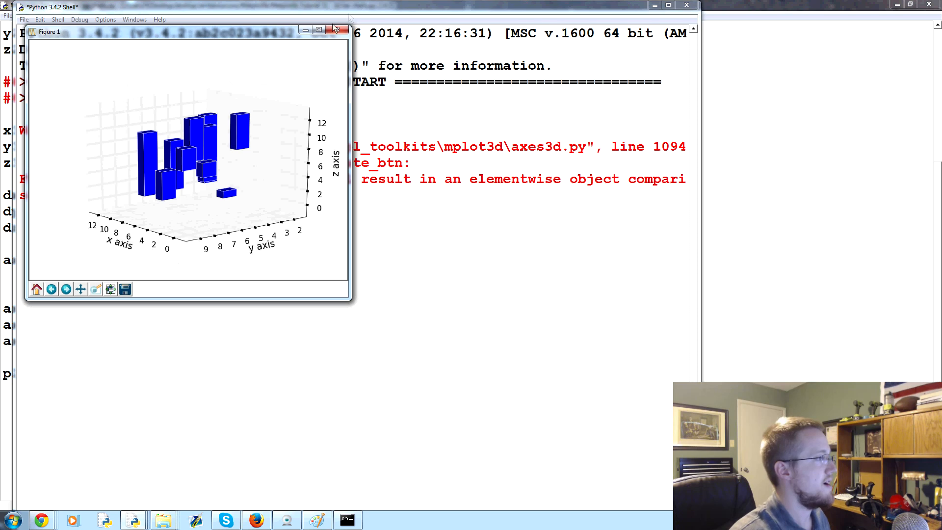
pyautogui.click(345, 29)
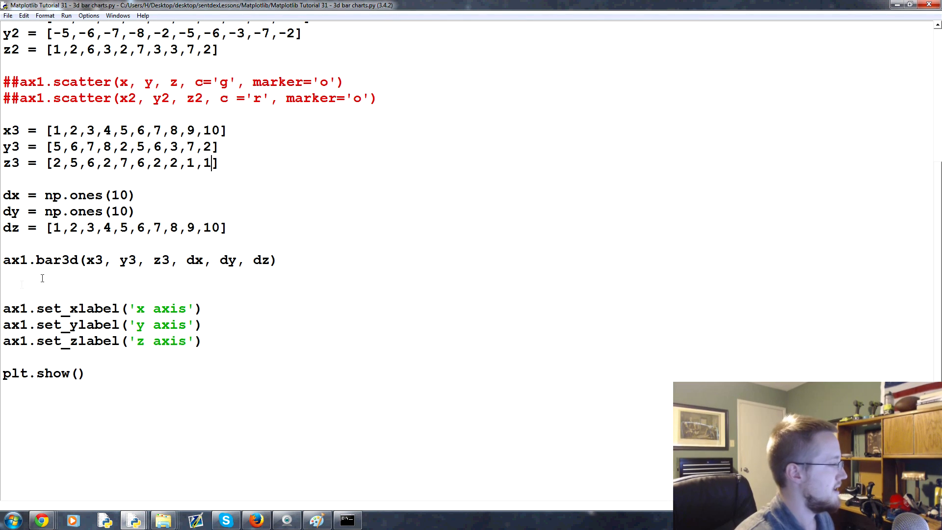
# - Scroll up through the script to review the earlier code
pyautogui.scroll(3)
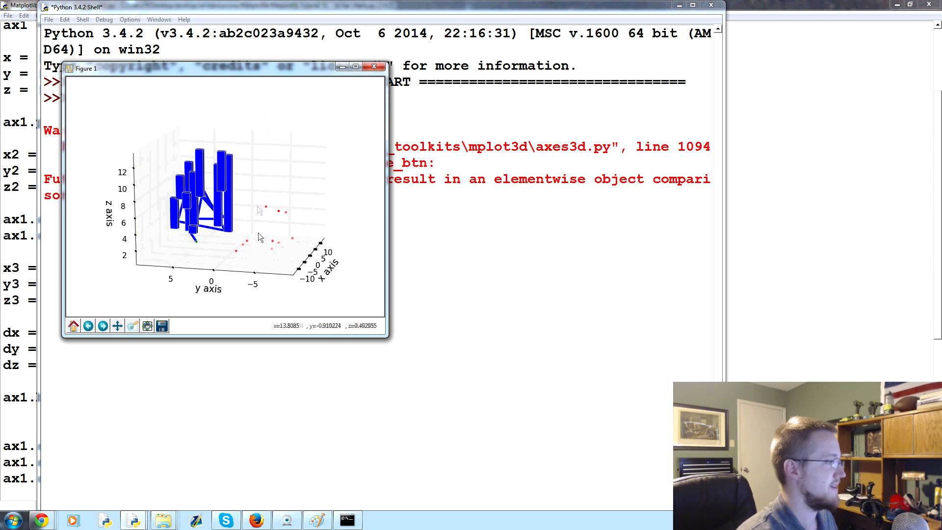
# - Close the combined wireframe and scatter figure window
pyautogui.click(375, 66)
pyautogui.write('##')
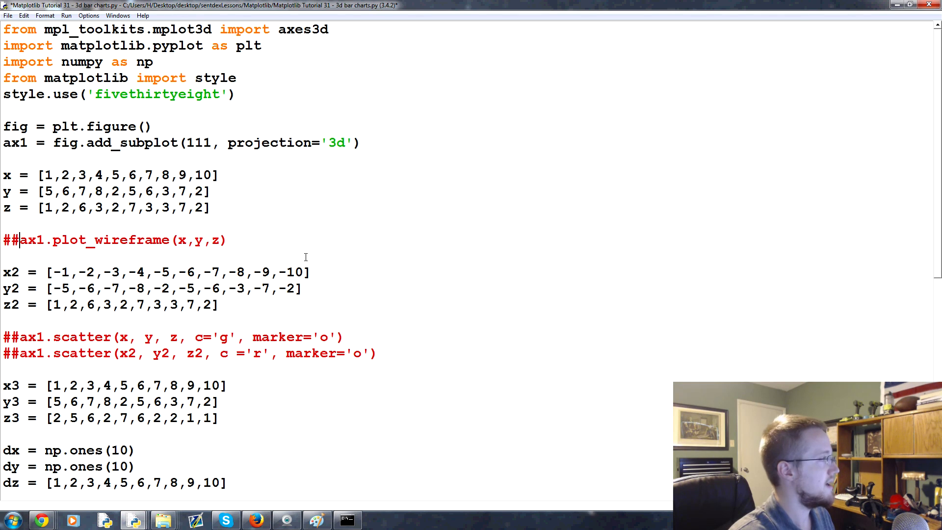
# - Save the script and set z3 to np.zeros(10) so bars start at zero
pyautogui.scroll(-3)
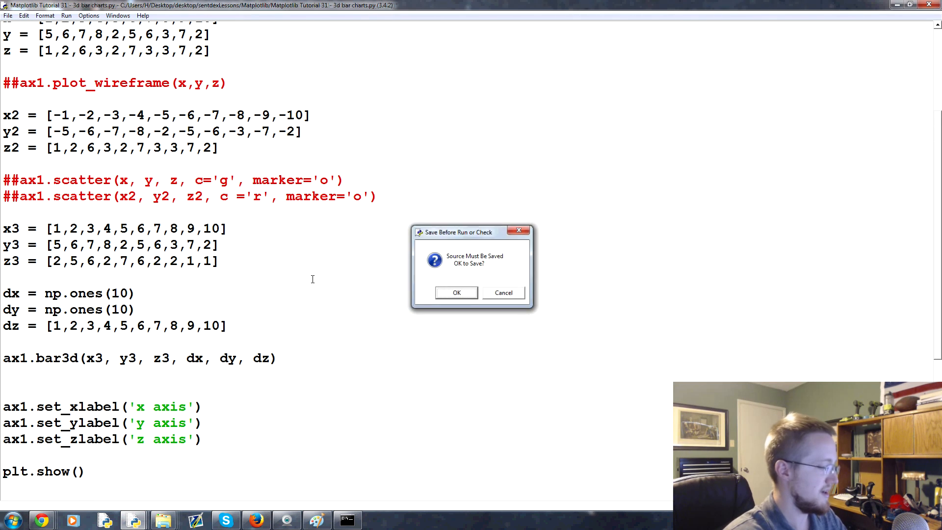
pyautogui.click(456, 293)
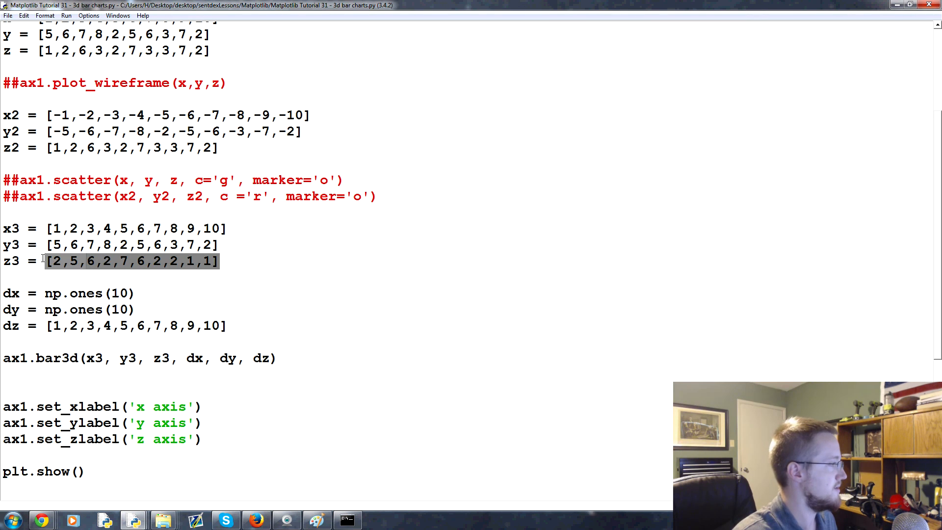
pyautogui.write('nop')
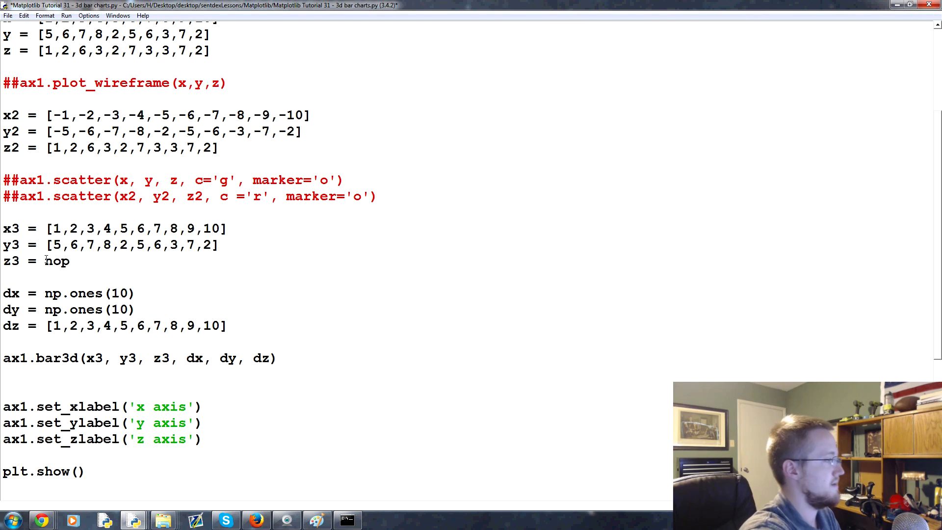
pyautogui.write('np.zeros()')
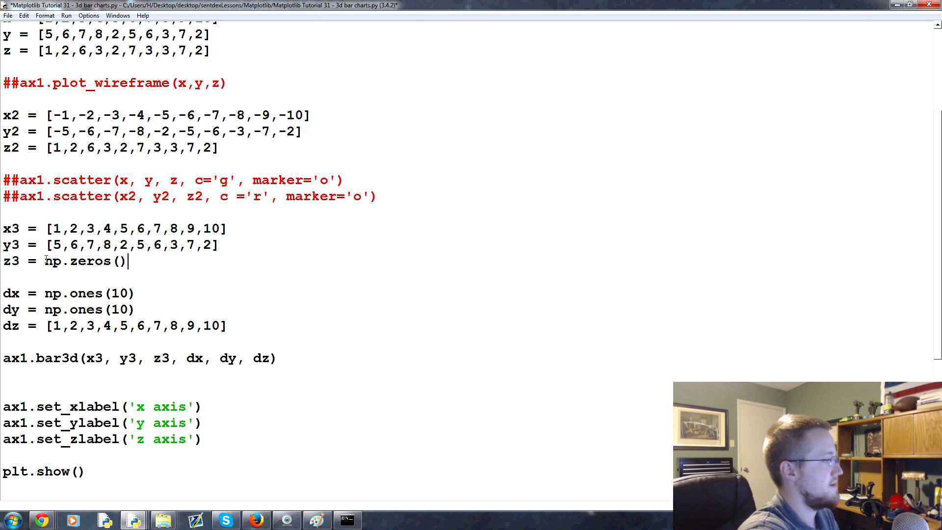
pyautogui.write('10')
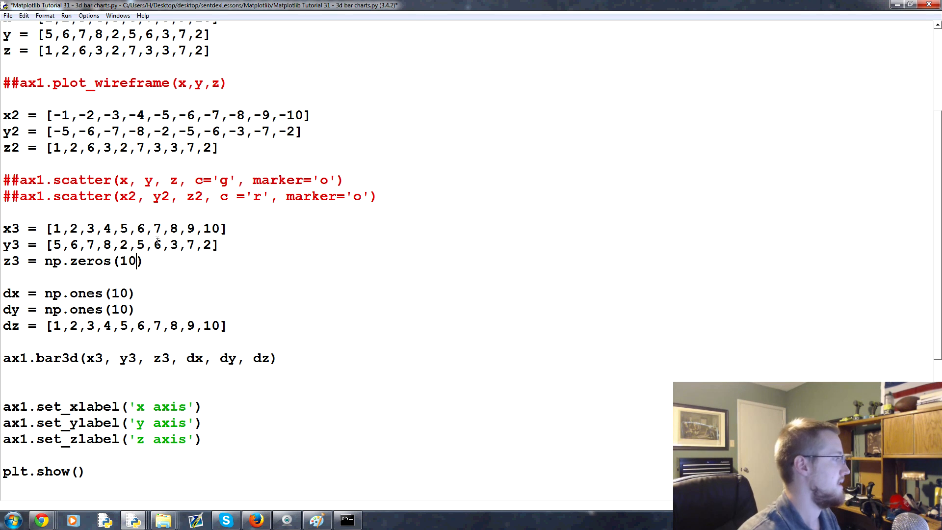
pyautogui.scroll(3)
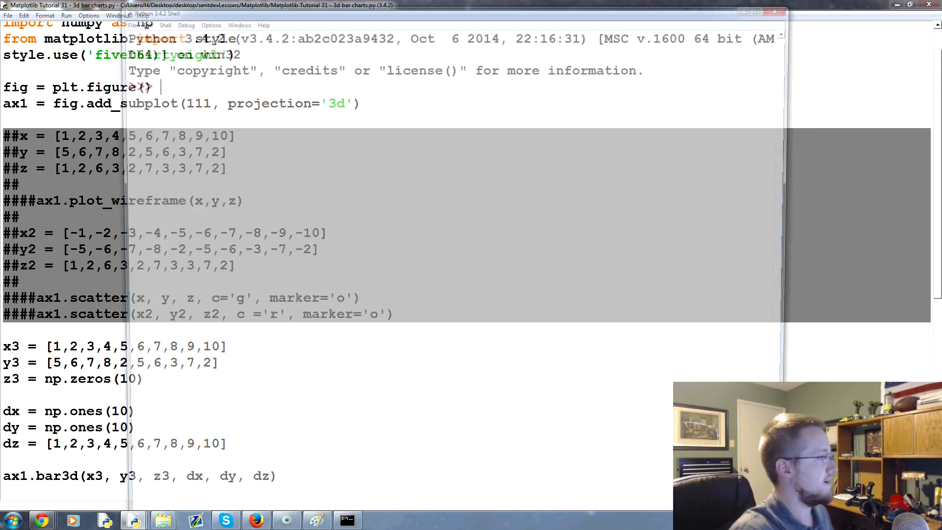
# - Rerun the script, rotate the zero-based bar chart sideways, and close it
pyautogui.press('F5')
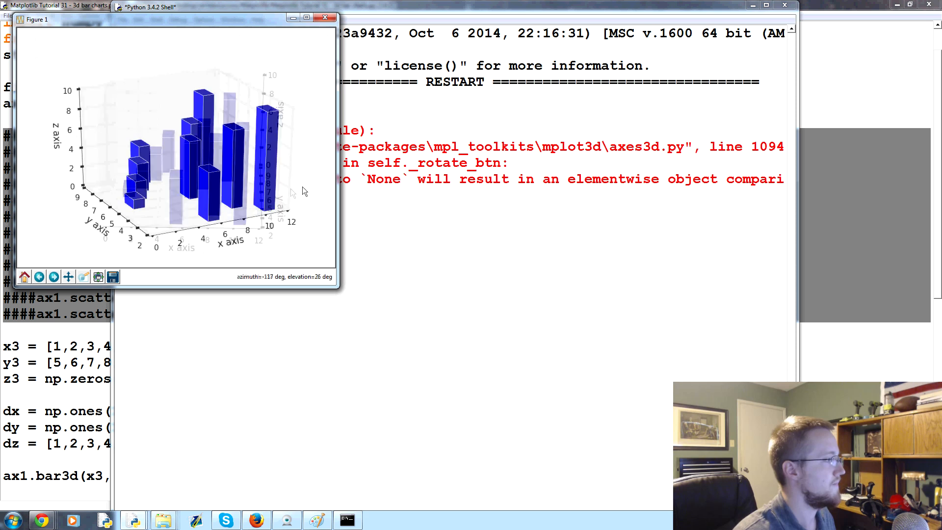
pyautogui.moveTo(300, 192); pyautogui.dragTo(193, 156)
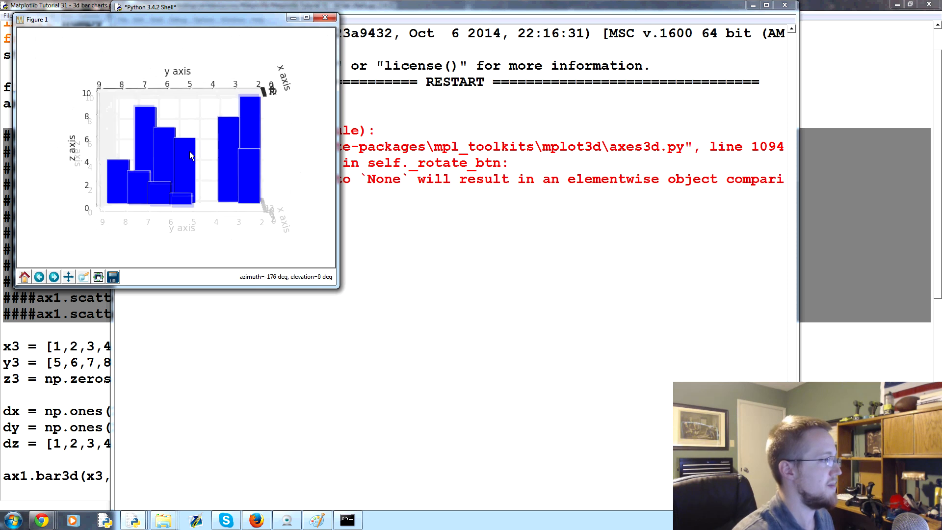
pyautogui.click(327, 17)
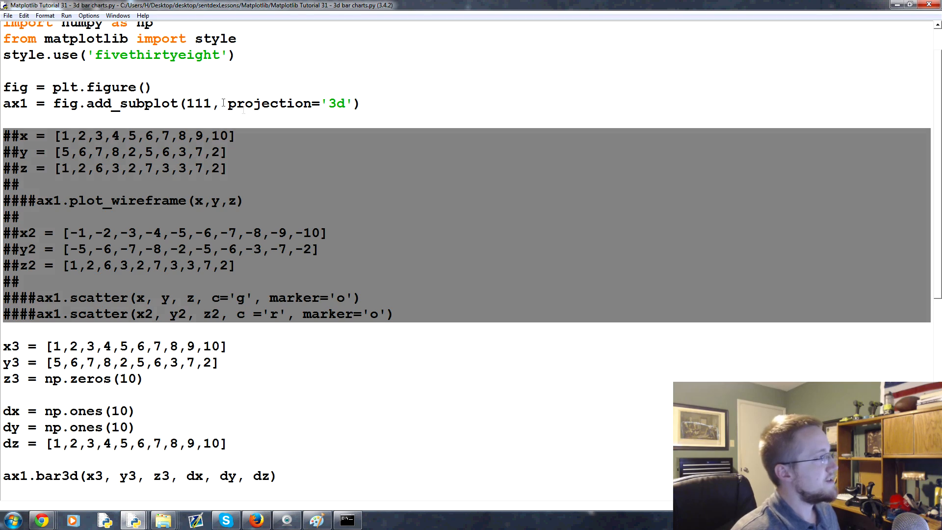
pyautogui.scroll(-3)
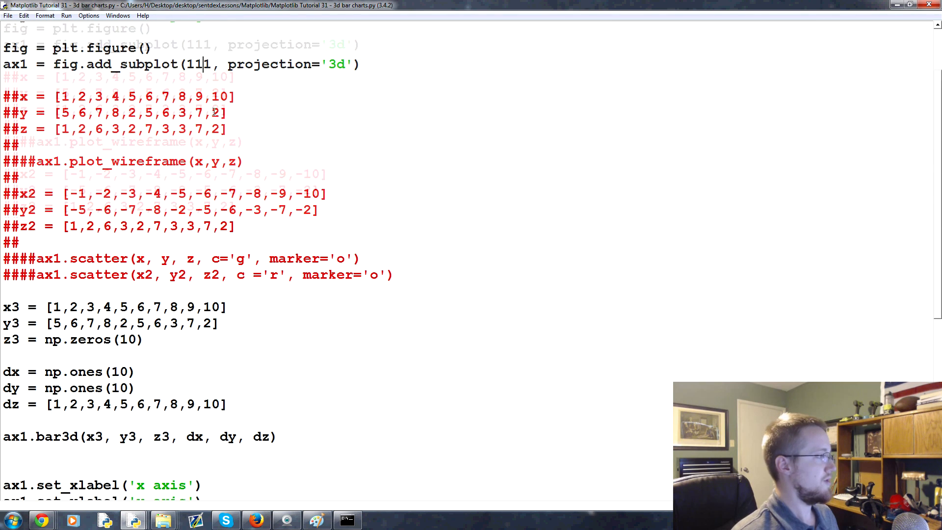
pyautogui.scroll(3)
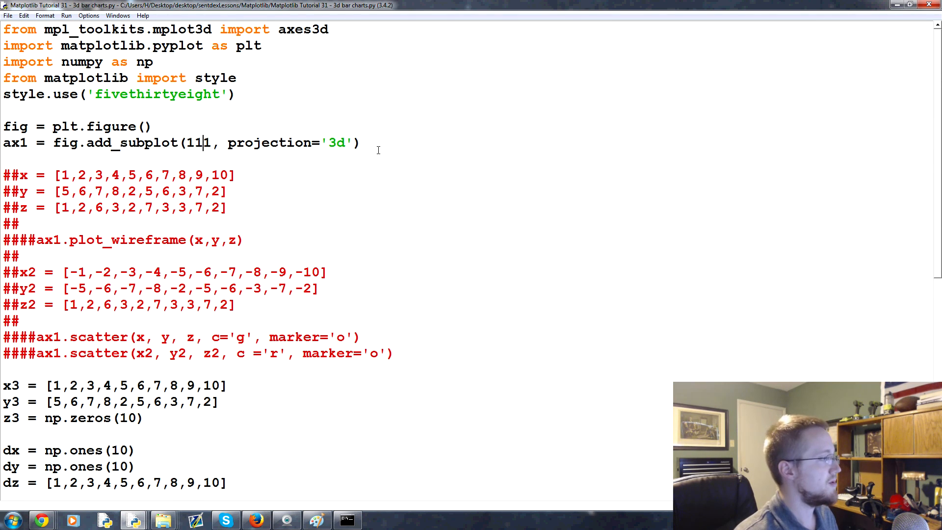